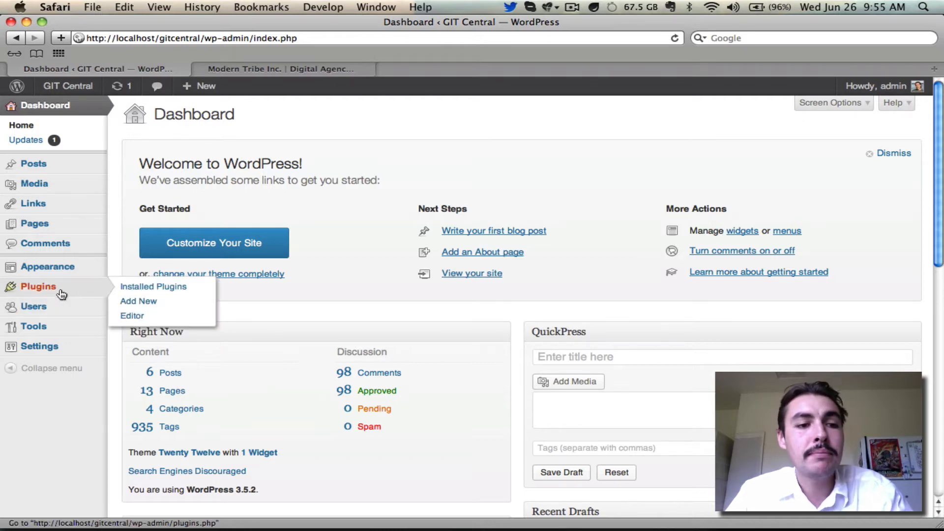
{"action": "mouse_move", "coordinate": [159, 301]}
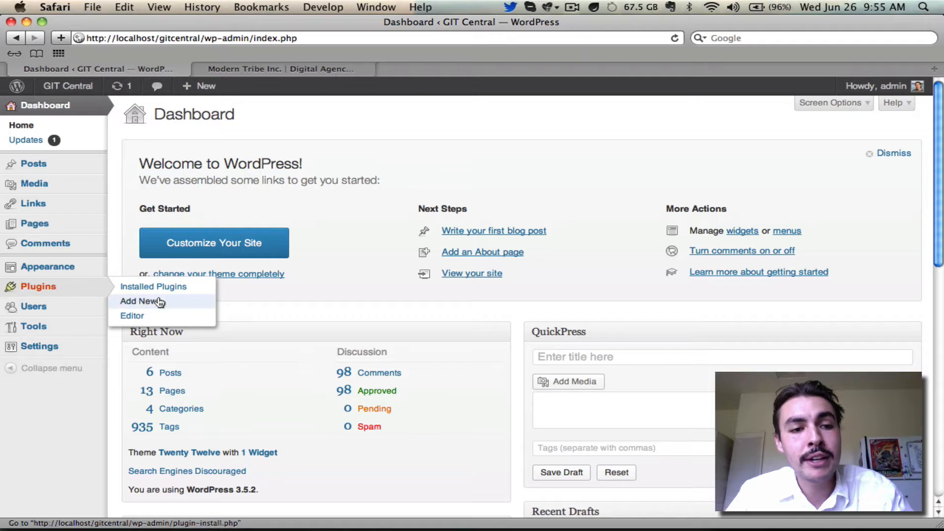
Step: Upload and install the-events-calendar.3.0.zip, then start activating it
{"action": "left_click", "coordinate": [139, 301]}
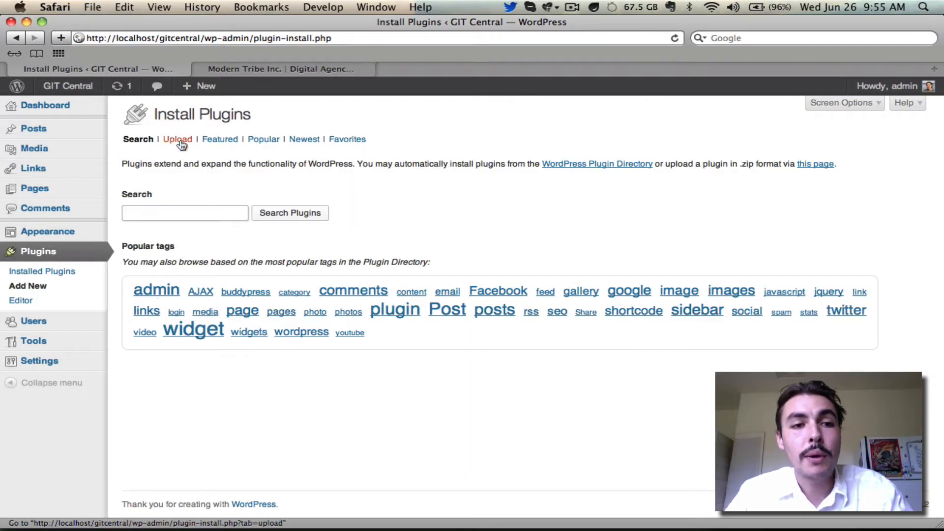
{"action": "left_click", "coordinate": [176, 140]}
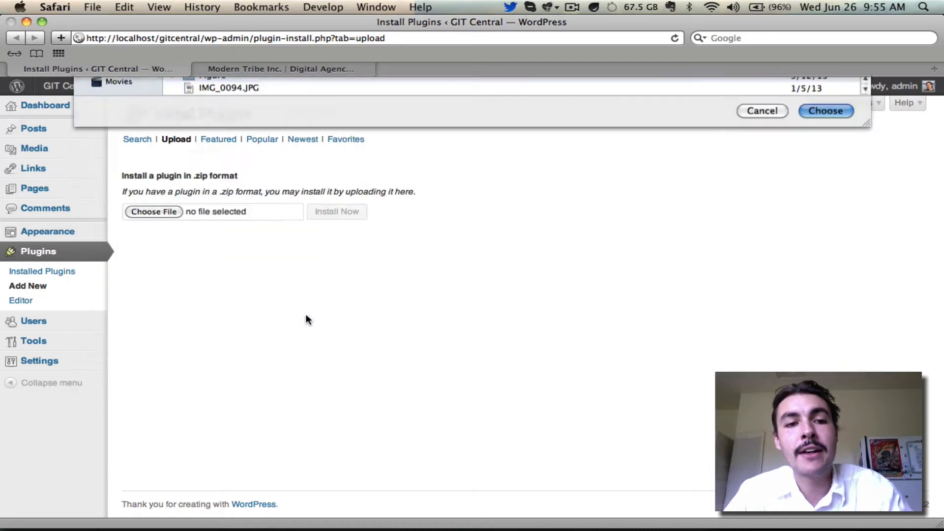
{"action": "left_click", "coordinate": [825, 110]}
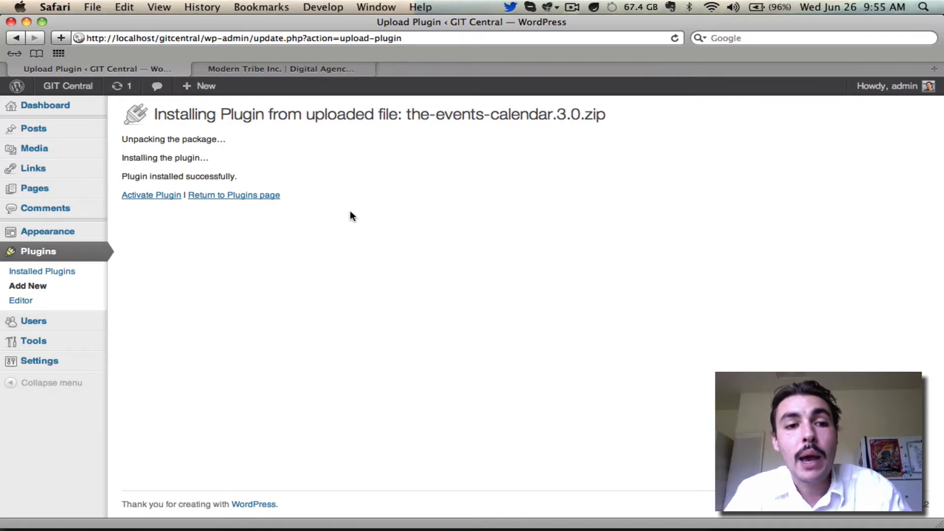
{"action": "mouse_move", "coordinate": [238, 178]}
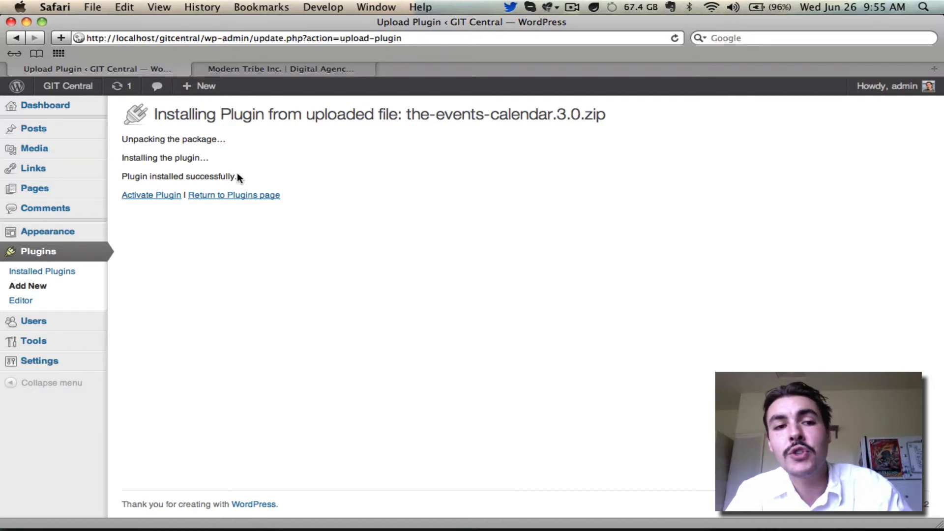
{"action": "left_click", "coordinate": [151, 195]}
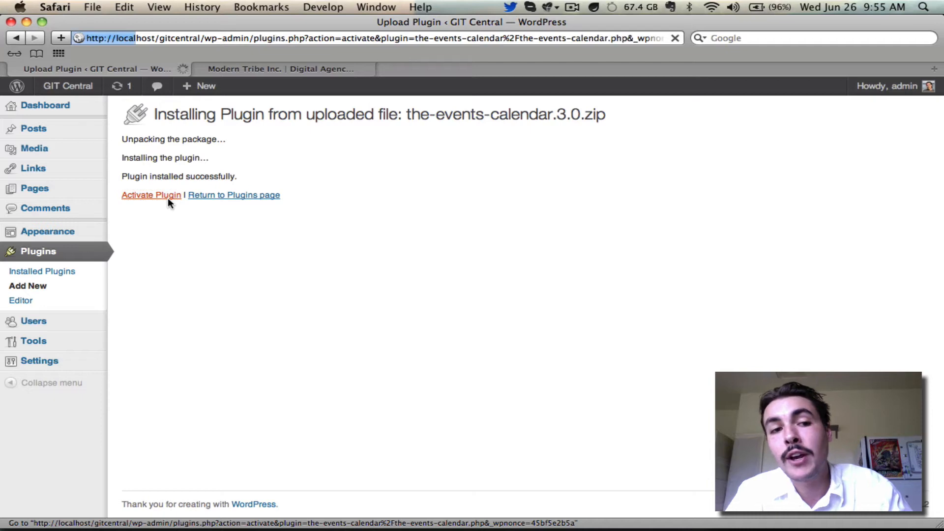
Step: Let The Events Calendar activation finish and show its welcome notice
{"action": "left_click", "coordinate": [151, 194]}
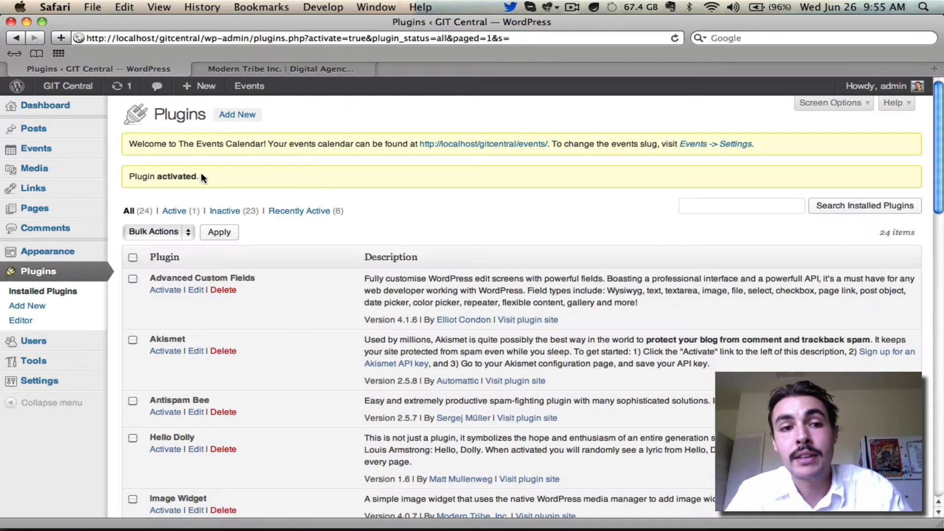
{"action": "mouse_move", "coordinate": [137, 146]}
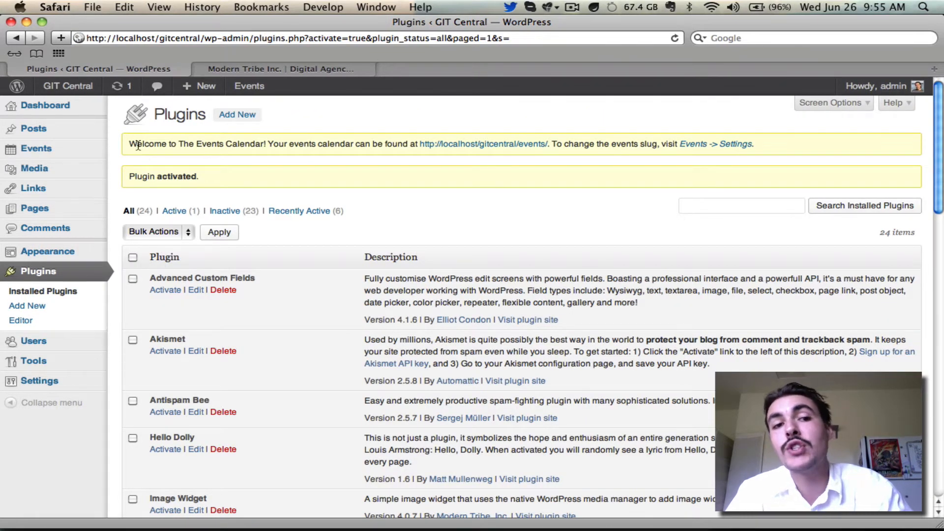
{"action": "mouse_move", "coordinate": [482, 144]}
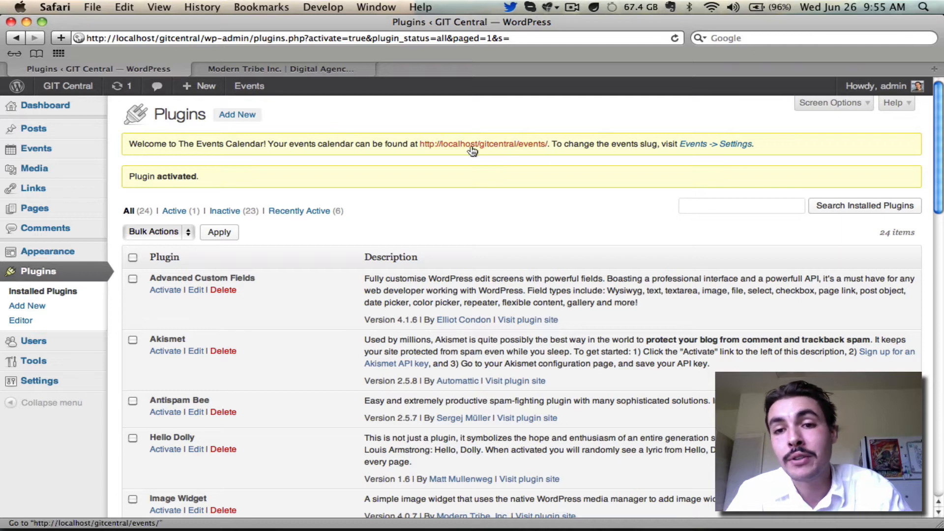
{"action": "mouse_move", "coordinate": [558, 135]}
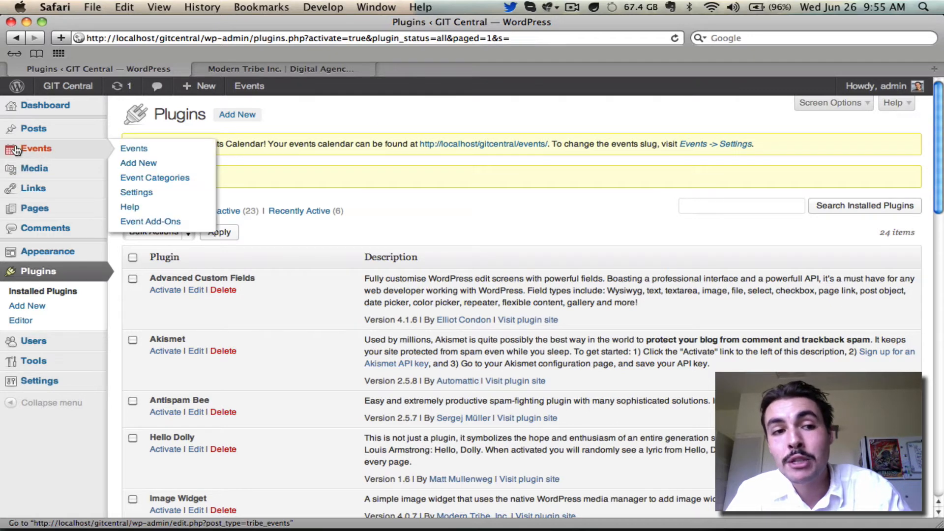
{"action": "mouse_move", "coordinate": [134, 148]}
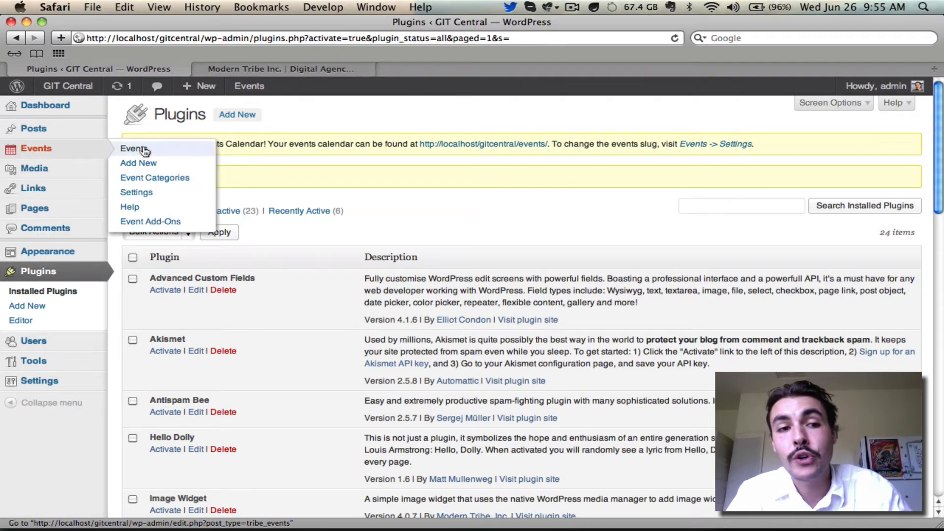
{"action": "mouse_move", "coordinate": [150, 221]}
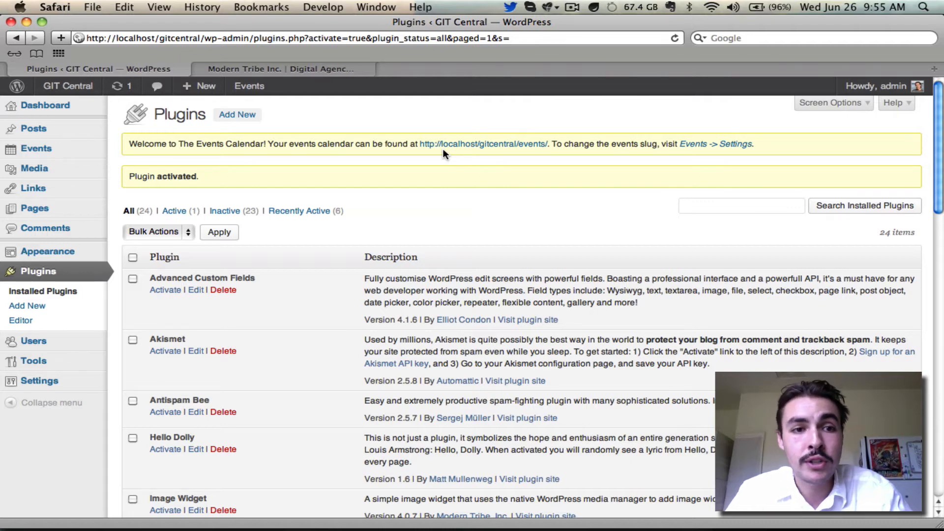
{"action": "mouse_move", "coordinate": [384, 158]}
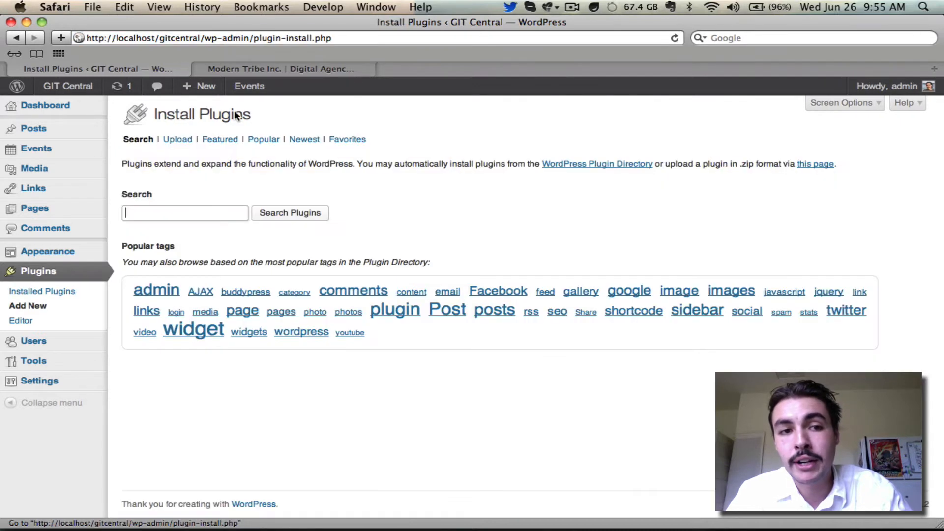
Step: Upload events-calendar-pro.2.0.zip, install it, and activate Events Calendar PRO
{"action": "left_click", "coordinate": [177, 139]}
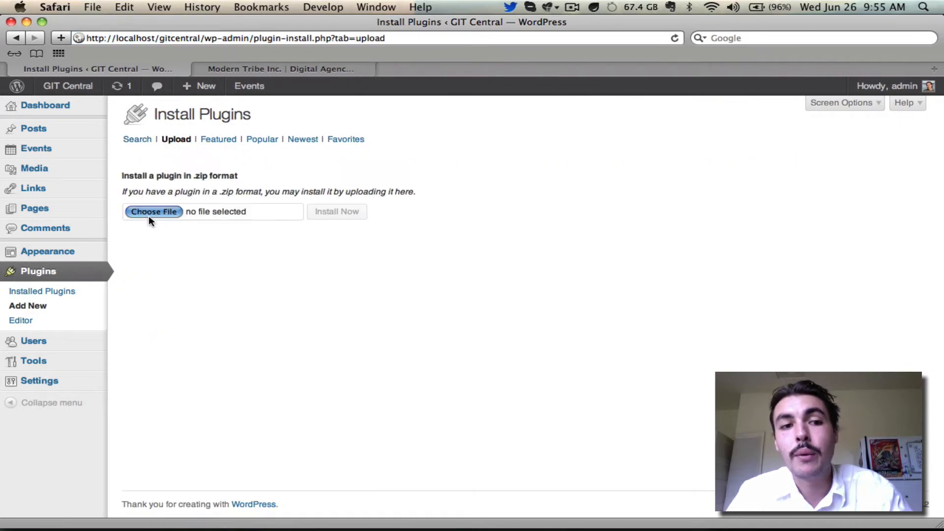
{"action": "left_click", "coordinate": [153, 212]}
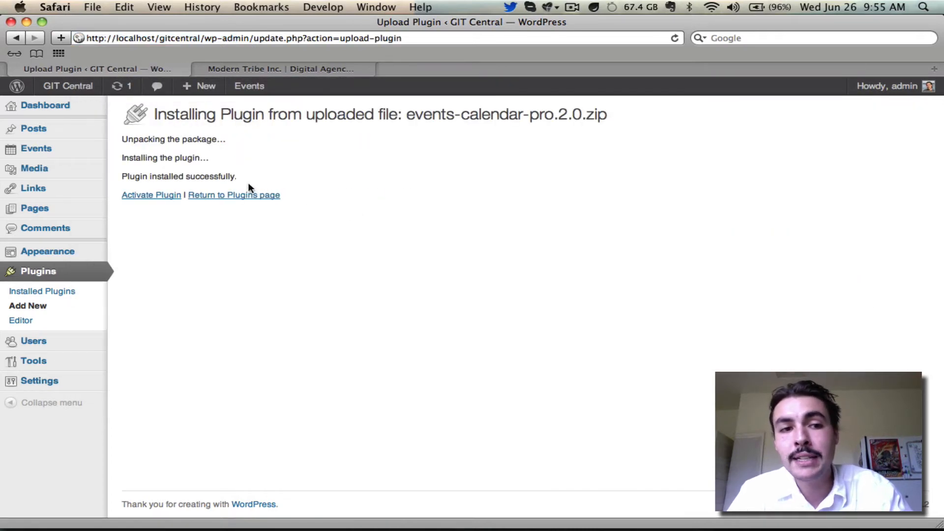
{"action": "mouse_move", "coordinate": [151, 195]}
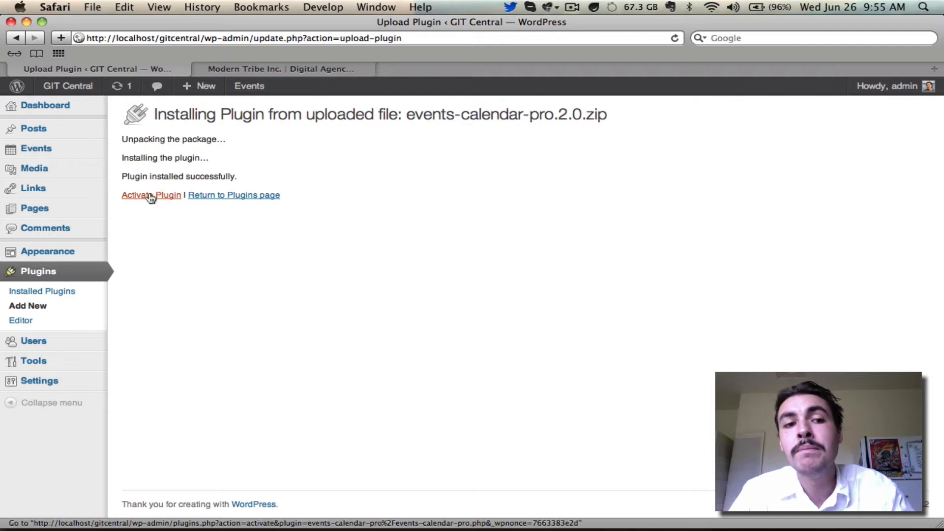
{"action": "left_click", "coordinate": [151, 194]}
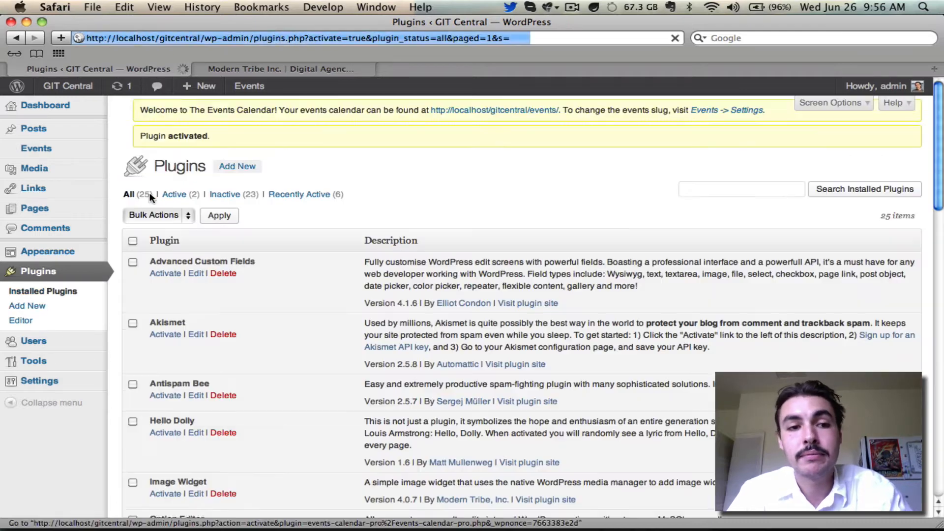
Step: Scroll up the Plugins list to show The Events Calendar and PRO as active
{"action": "scroll", "scroll_direction": "up", "scroll_amount": 3}
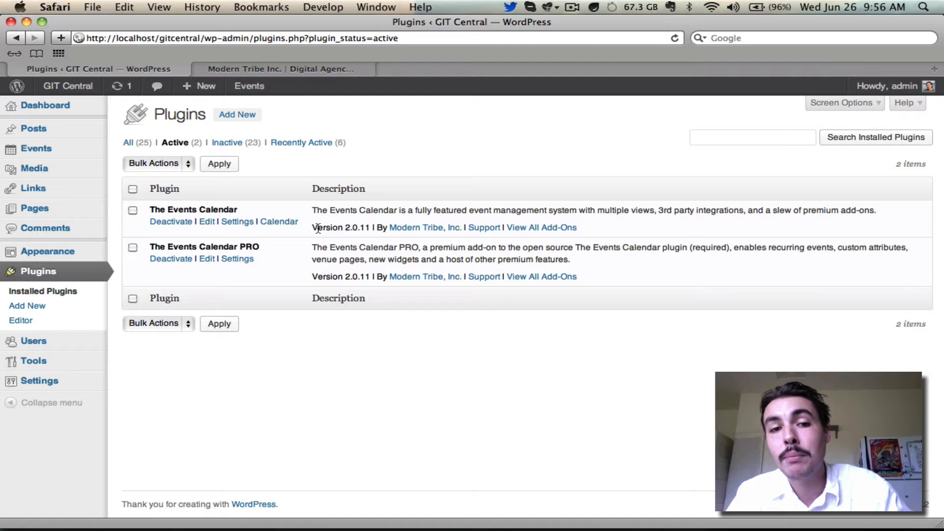
{"action": "mouse_move", "coordinate": [359, 230]}
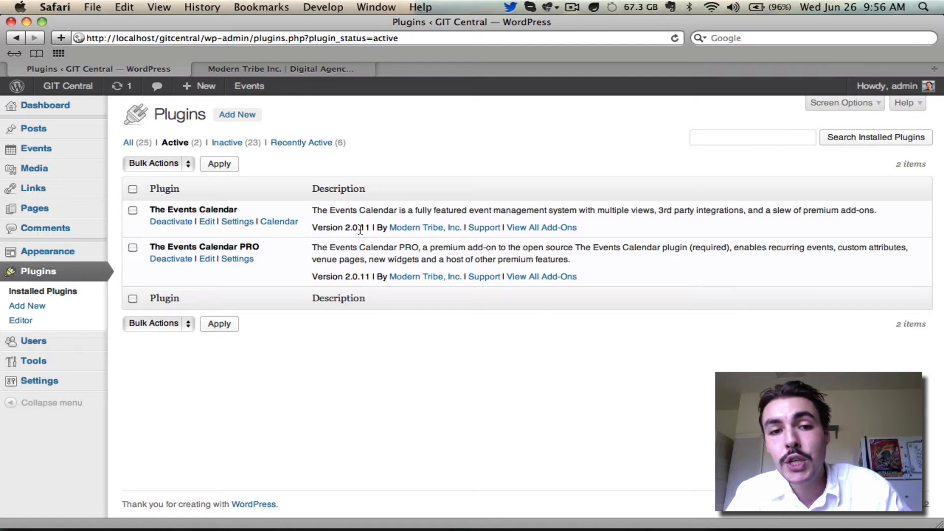
{"action": "mouse_move", "coordinate": [372, 276]}
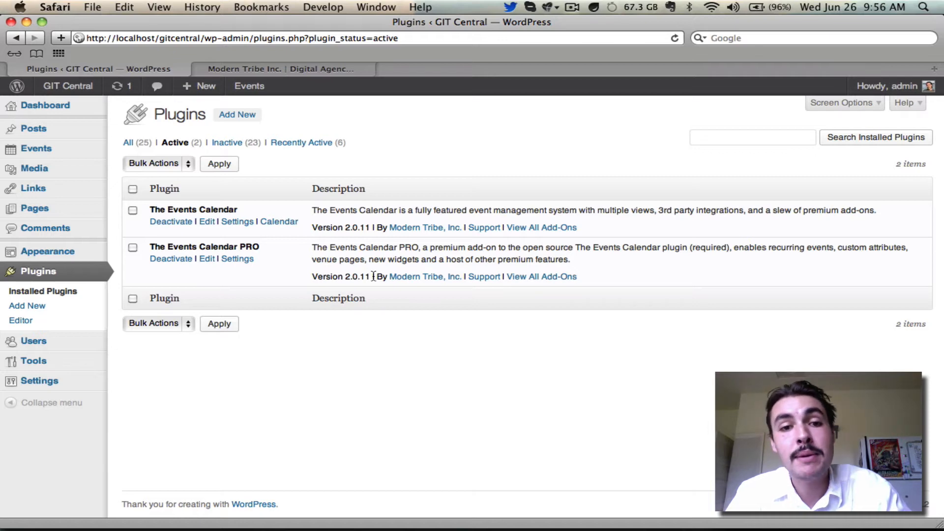
{"action": "mouse_move", "coordinate": [347, 231]}
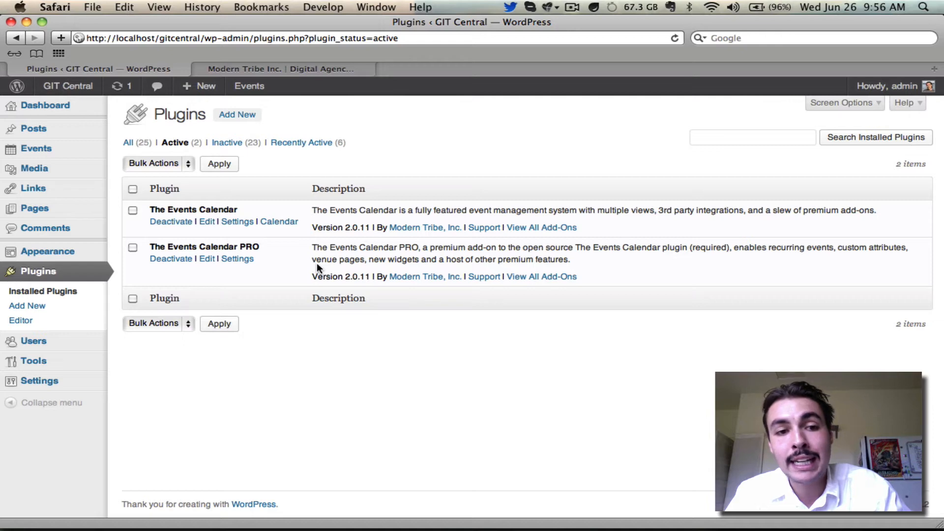
{"action": "mouse_move", "coordinate": [285, 274]}
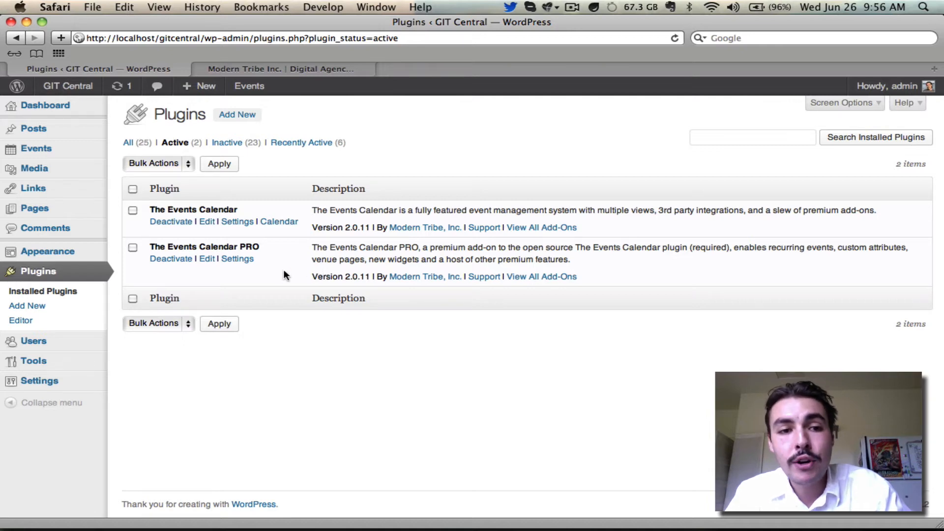
{"action": "mouse_move", "coordinate": [279, 221]}
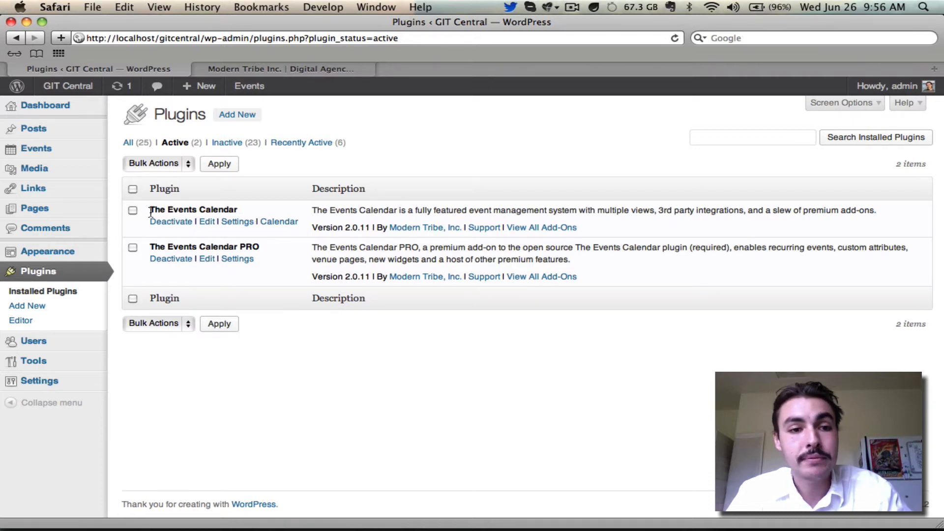
{"action": "mouse_move", "coordinate": [234, 233]}
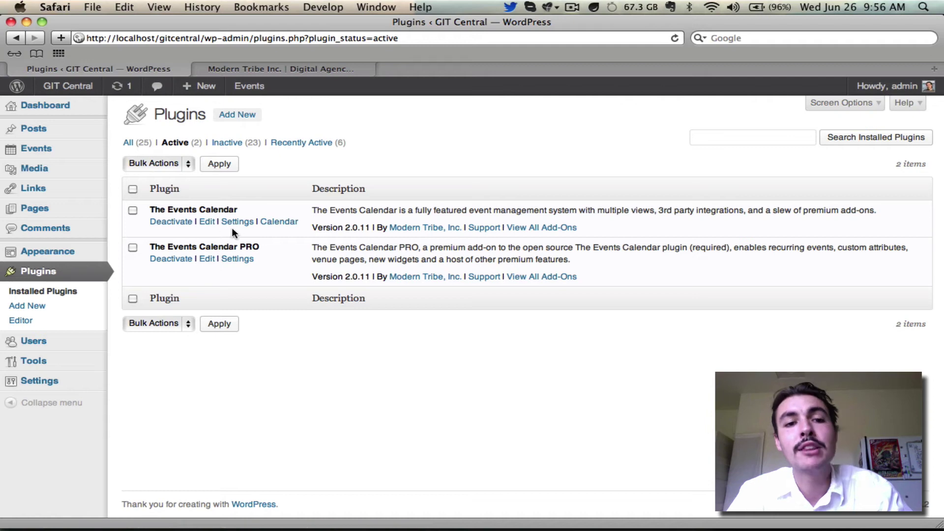
{"action": "mouse_move", "coordinate": [348, 228]}
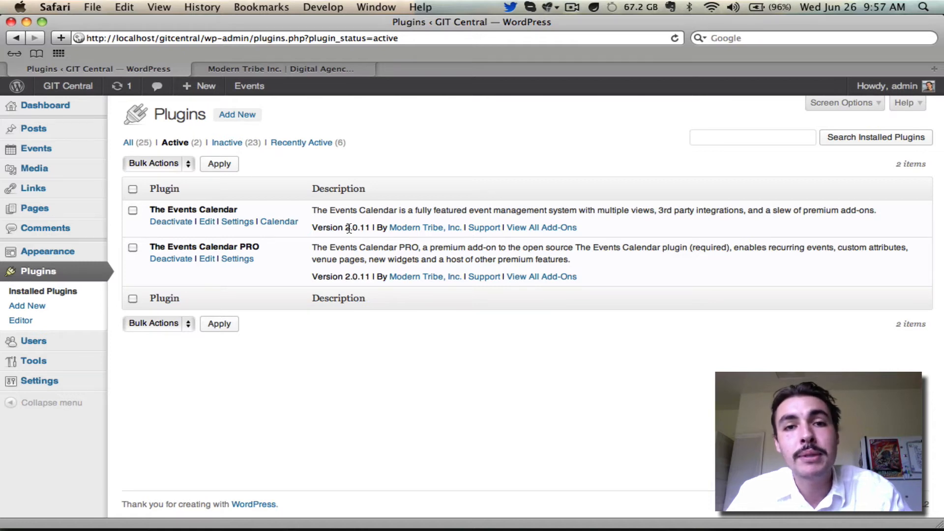
{"action": "mouse_move", "coordinate": [425, 227]}
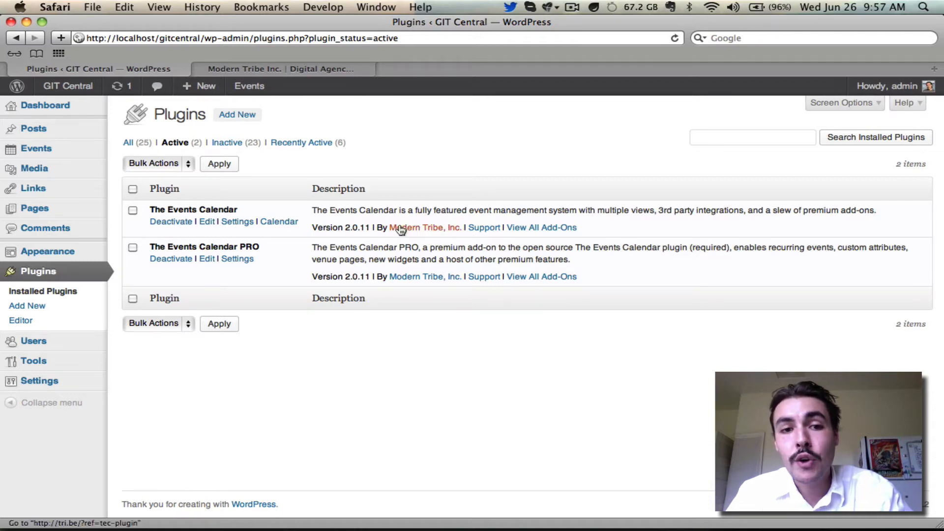
{"action": "mouse_move", "coordinate": [241, 218]}
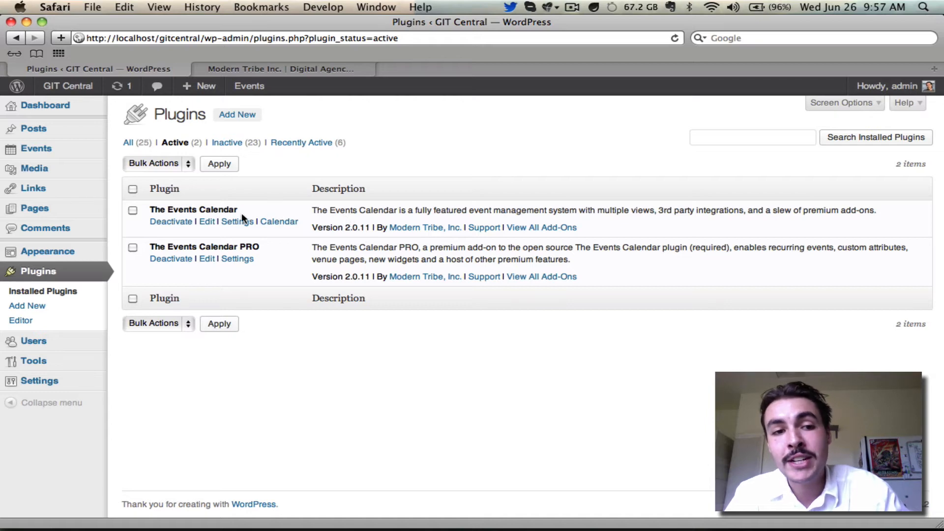
{"action": "mouse_move", "coordinate": [266, 206]}
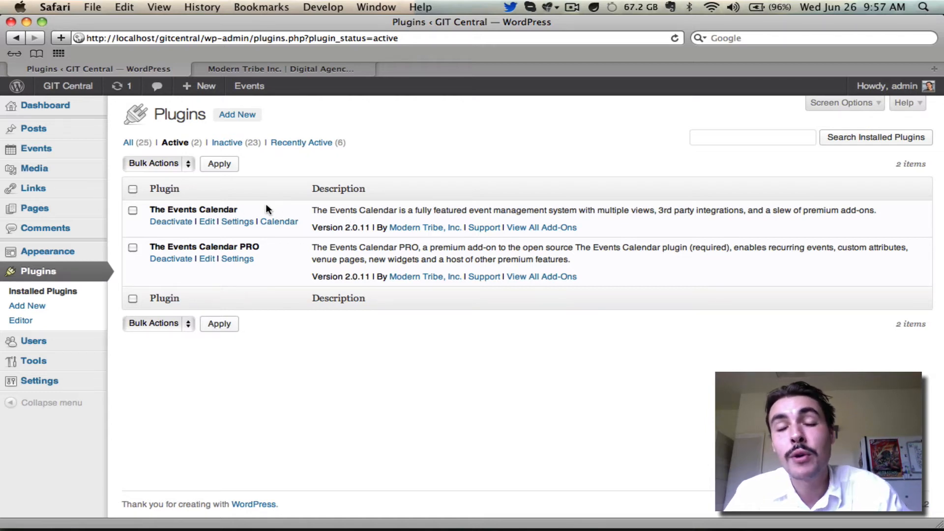
{"action": "mouse_move", "coordinate": [279, 268]}
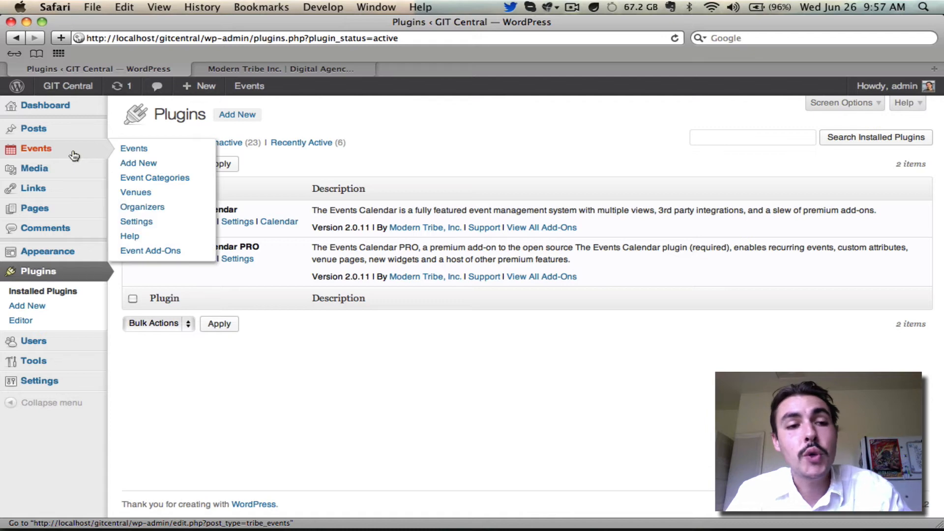
{"action": "mouse_move", "coordinate": [136, 222]}
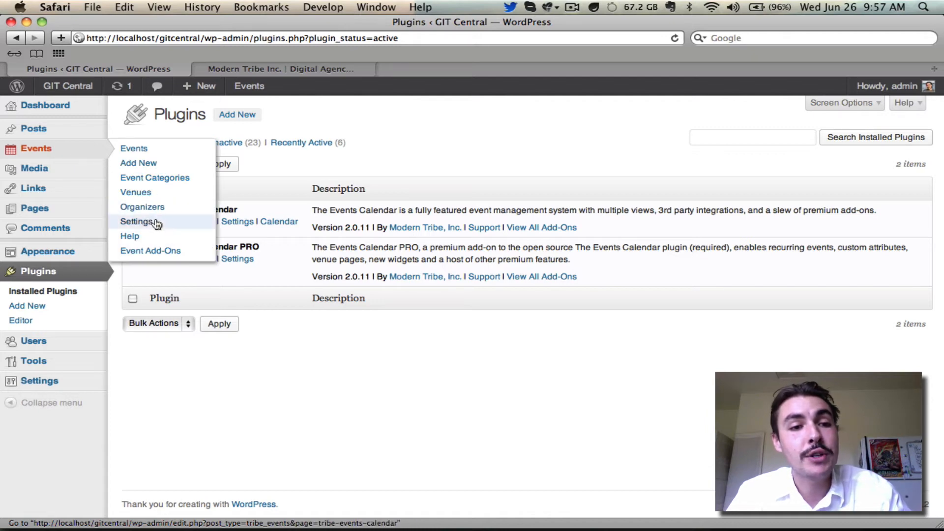
Step: Open Events Settings and dismiss the Send PressTrends Data prompt
{"action": "left_click", "coordinate": [136, 222]}
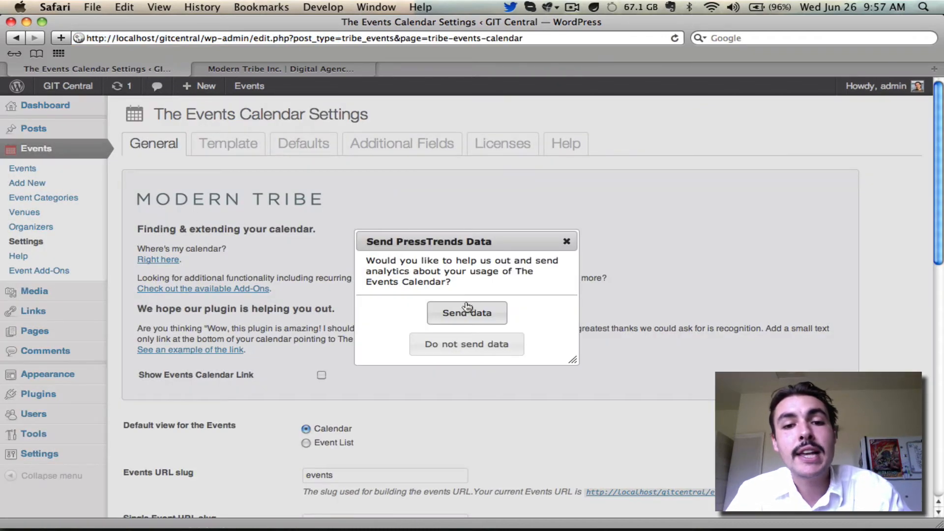
{"action": "left_click", "coordinate": [466, 313]}
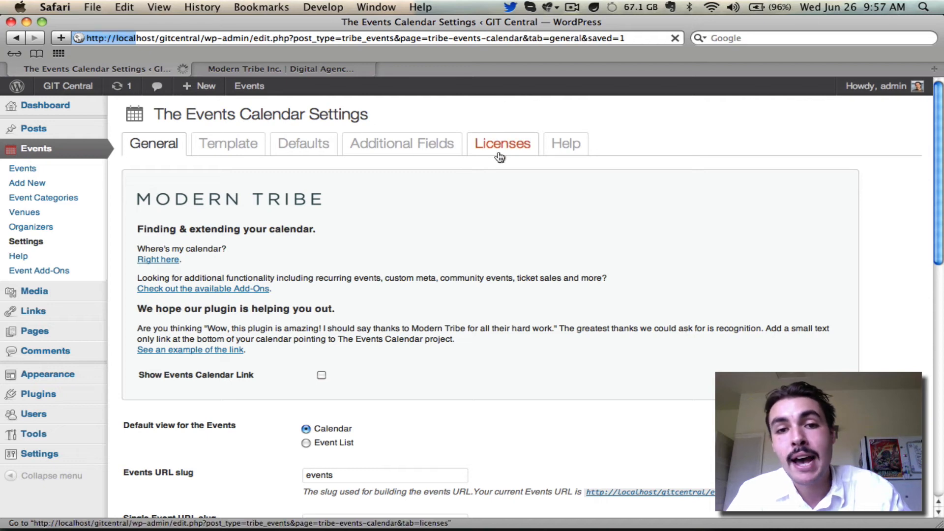
{"action": "left_click", "coordinate": [502, 143]}
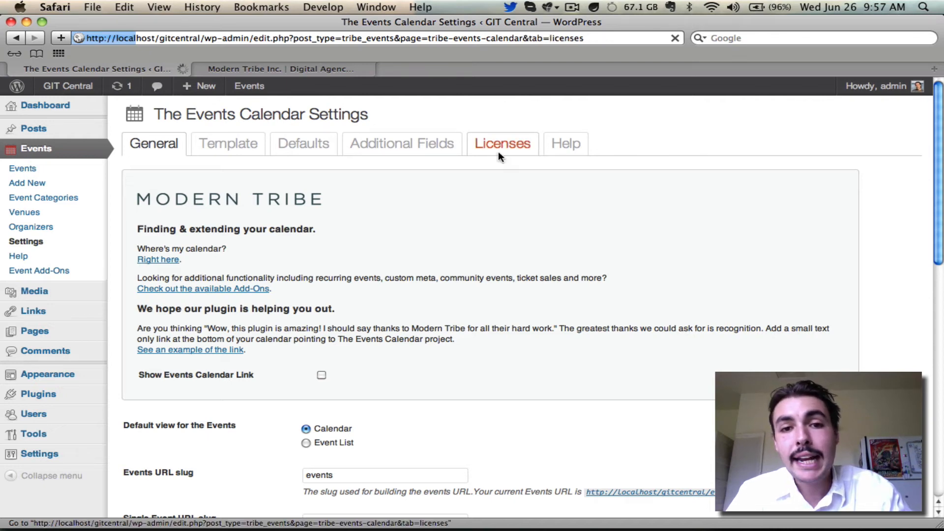
Step: Show the Licenses tab with its empty PRO key field, then switch to Modern Tribe
{"action": "left_click", "coordinate": [502, 143]}
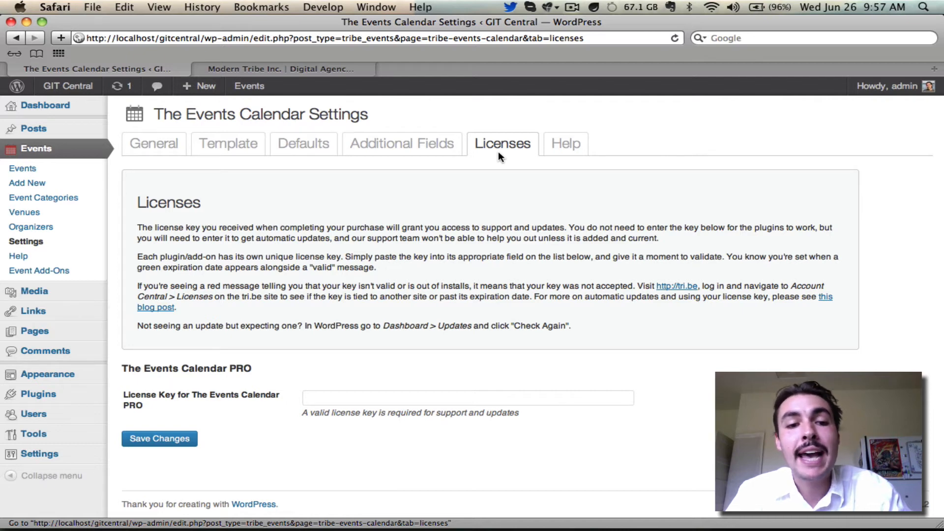
{"action": "mouse_move", "coordinate": [291, 394]}
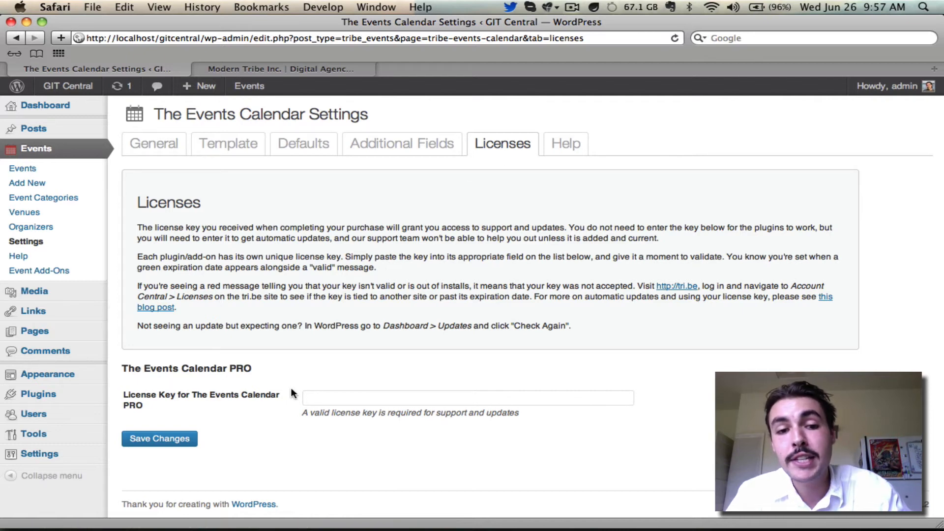
{"action": "mouse_move", "coordinate": [325, 381]}
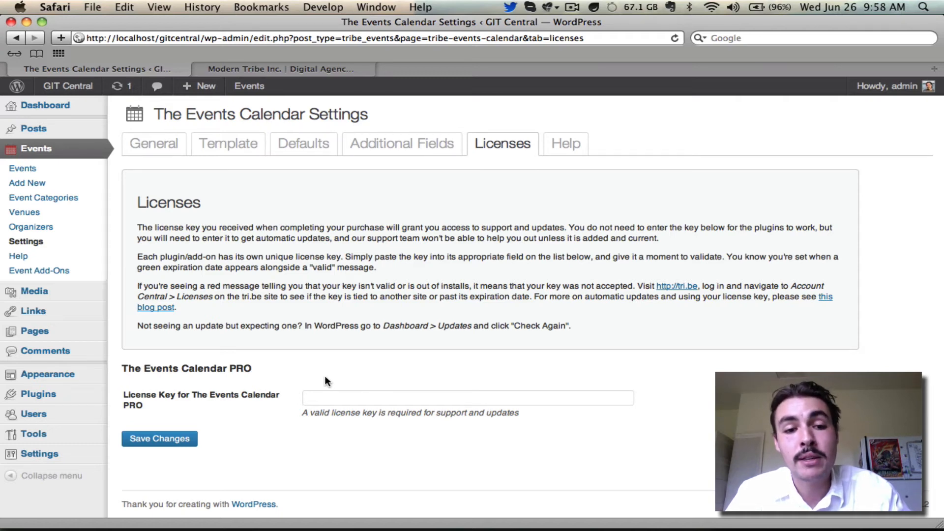
{"action": "mouse_move", "coordinate": [306, 386]}
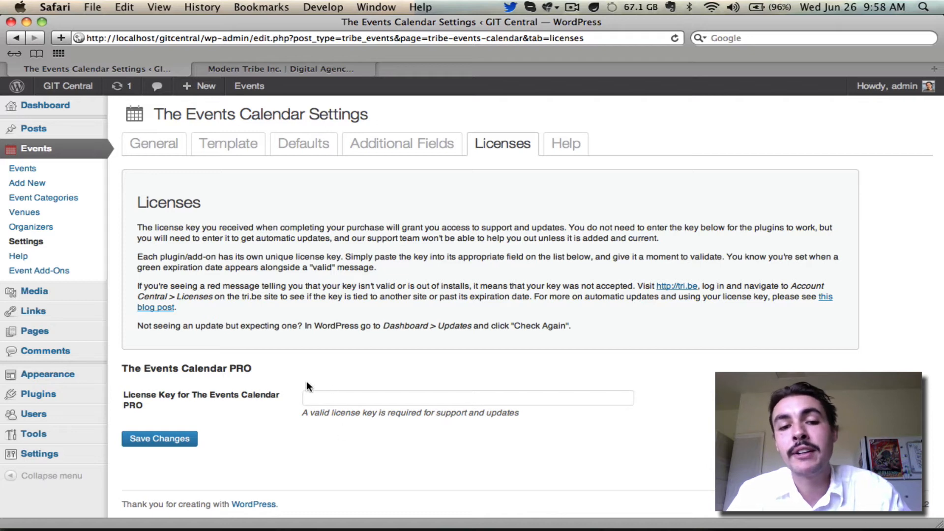
{"action": "mouse_move", "coordinate": [319, 387]}
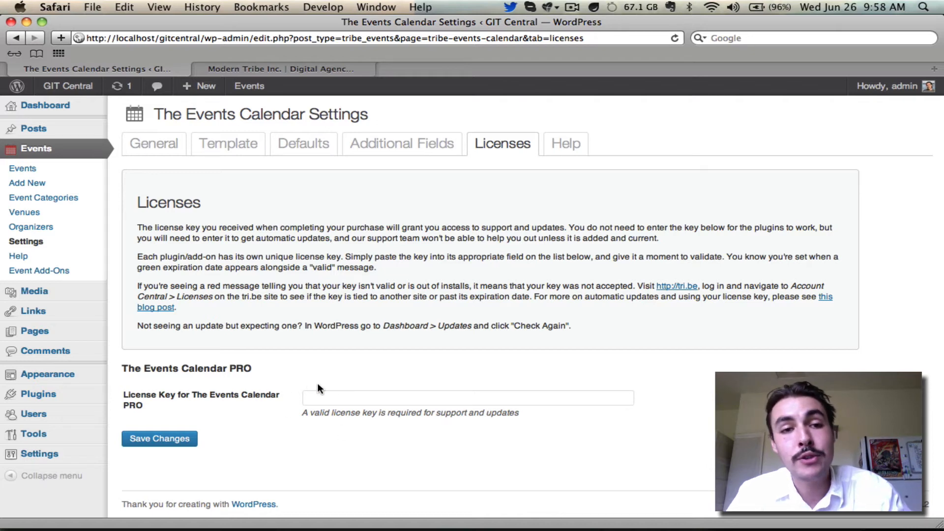
{"action": "mouse_move", "coordinate": [343, 69]}
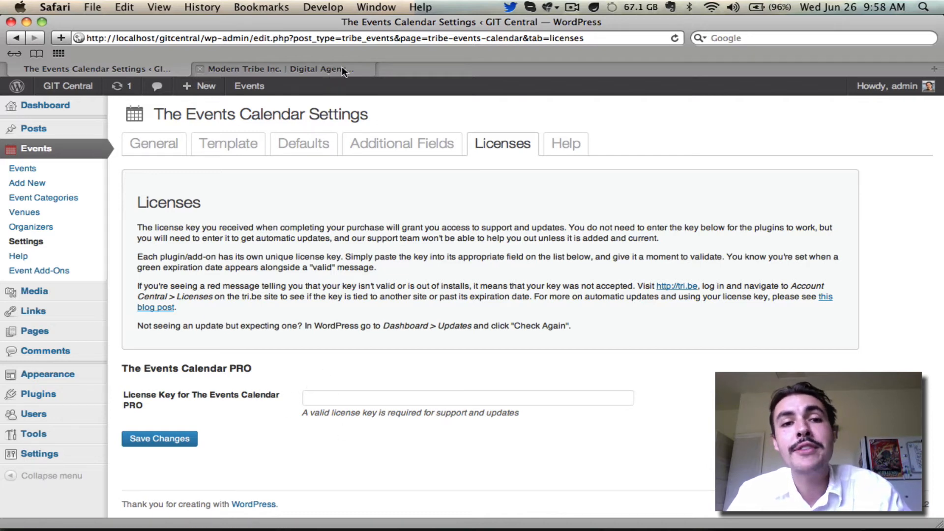
{"action": "left_click", "coordinate": [277, 69]}
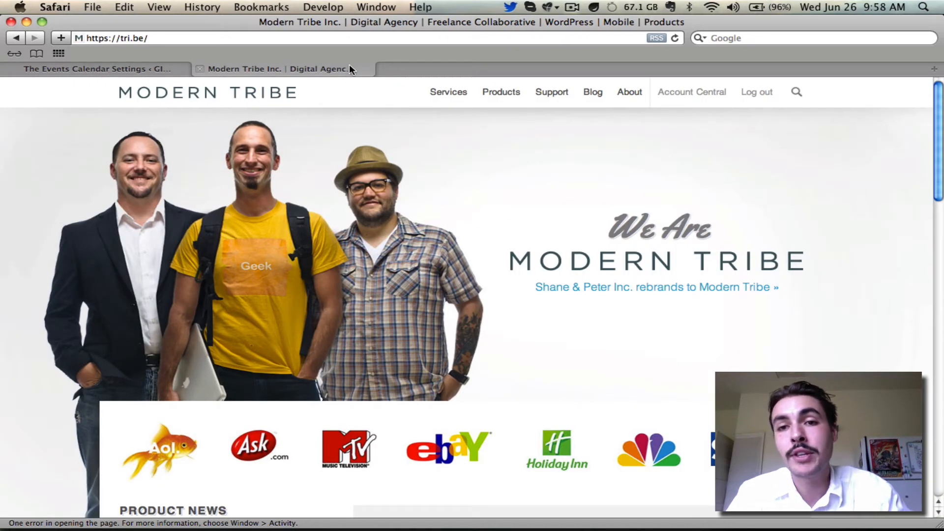
Step: Go to Account Central License Keys and select the personal Events Calendar PRO key
{"action": "left_click", "coordinate": [691, 91]}
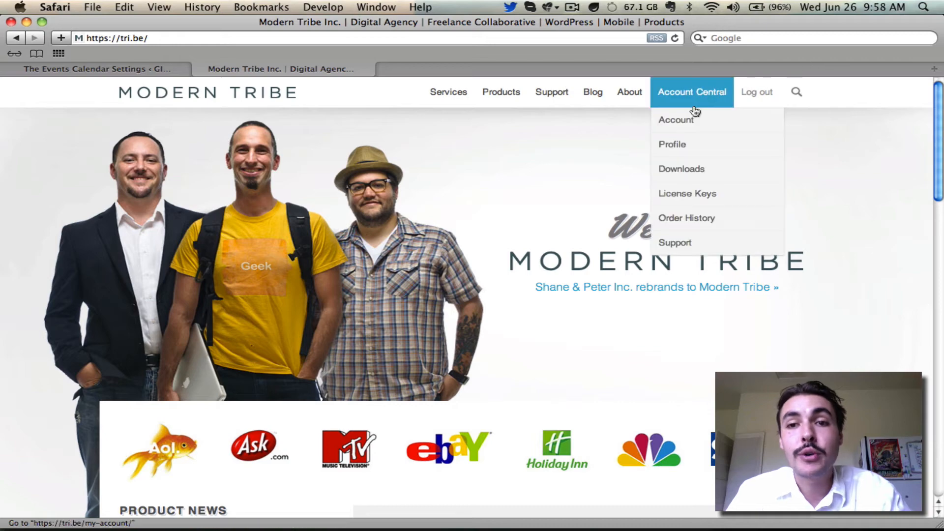
{"action": "left_click", "coordinate": [687, 193]}
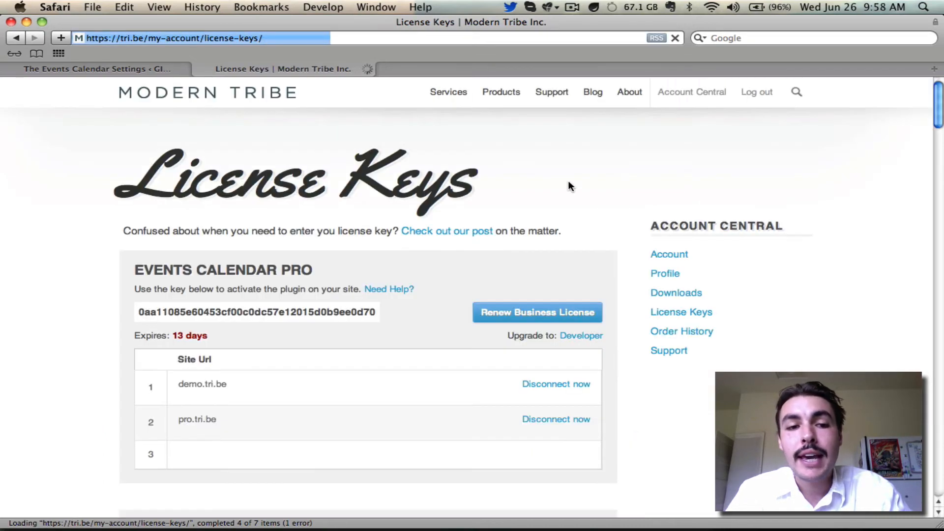
{"action": "scroll", "scroll_direction": "down", "scroll_amount": 3}
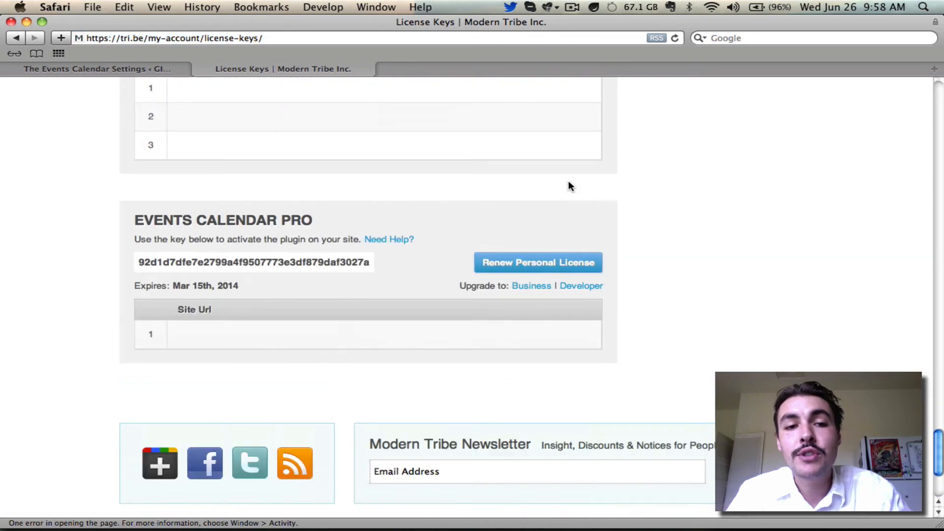
{"action": "mouse_move", "coordinate": [242, 247]}
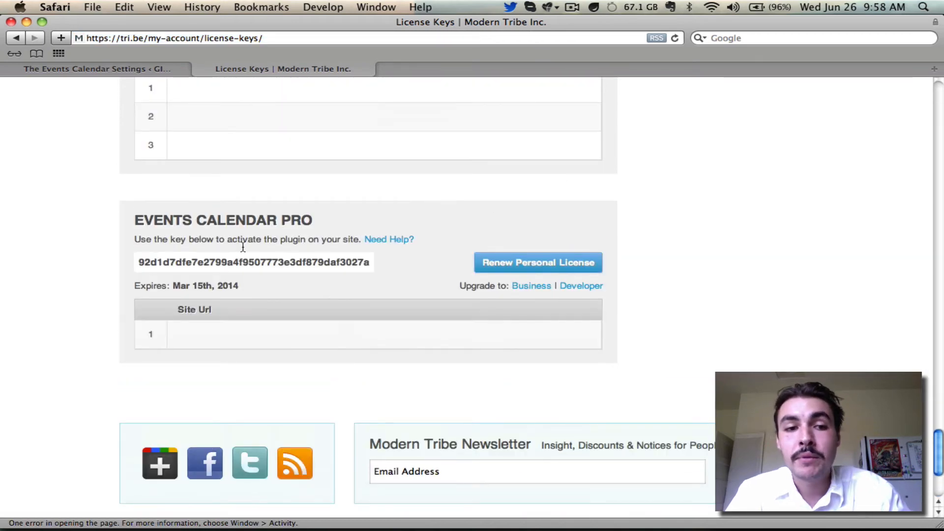
{"action": "mouse_move", "coordinate": [185, 335]}
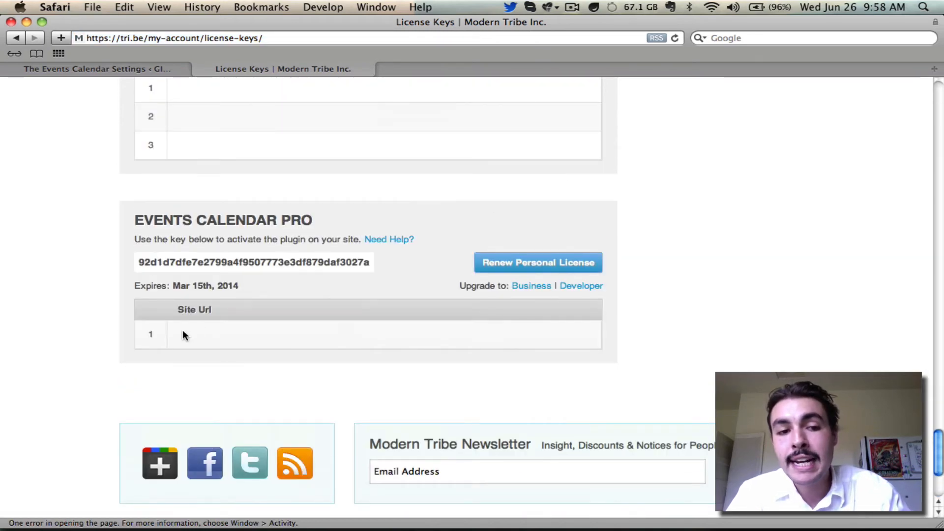
{"action": "mouse_move", "coordinate": [211, 344]}
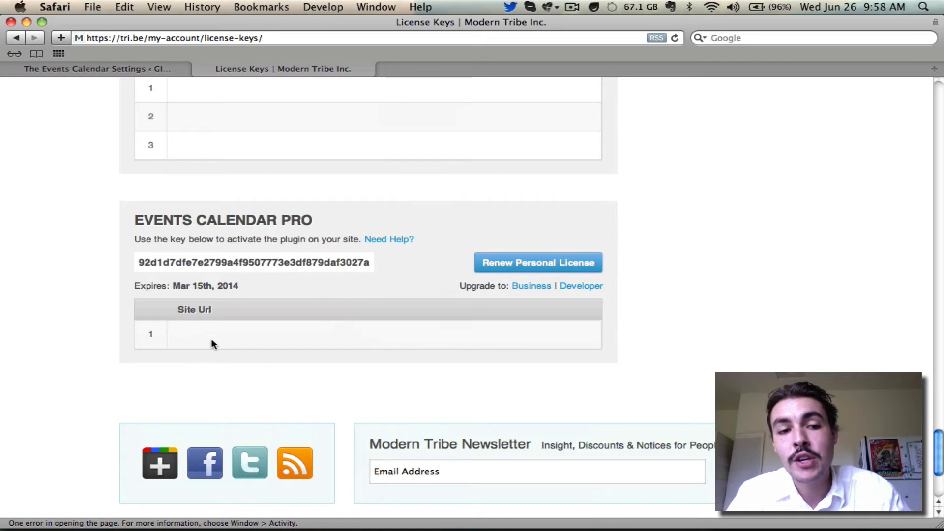
{"action": "mouse_move", "coordinate": [183, 344]}
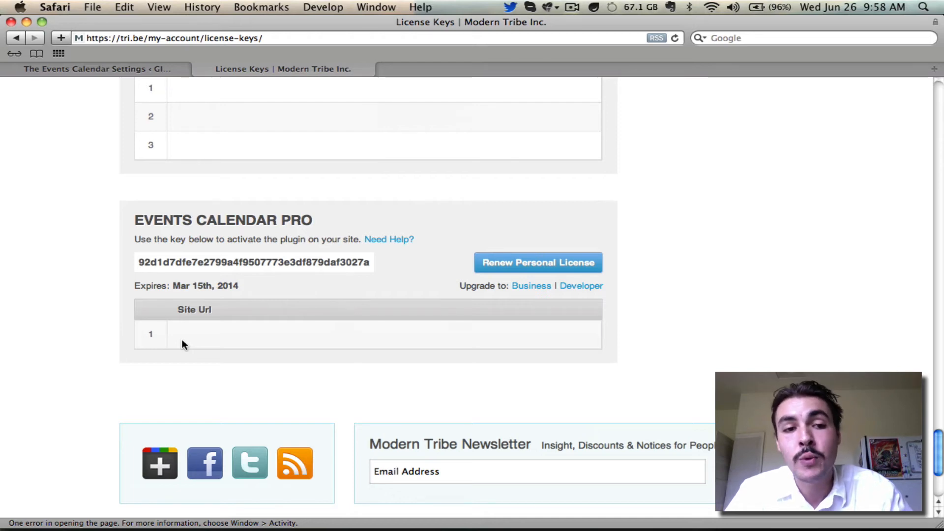
{"action": "triple_click", "coordinate": [253, 262]}
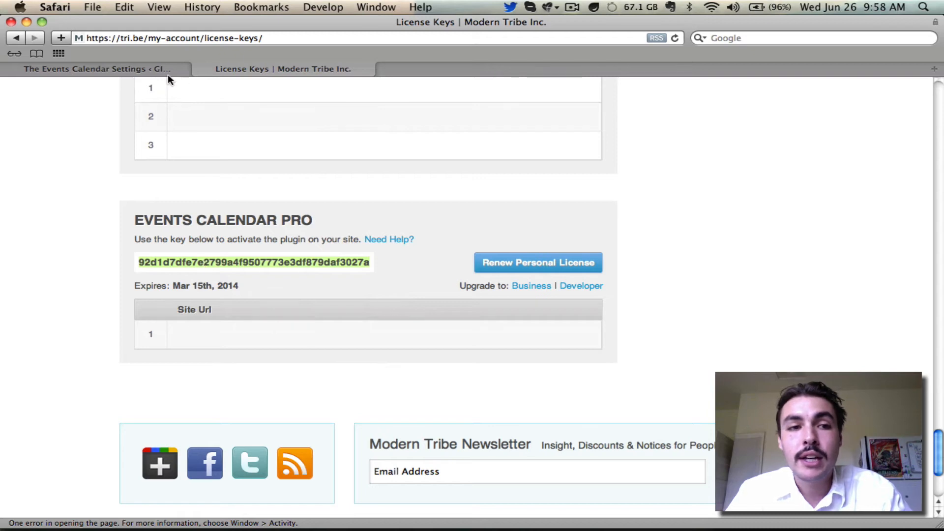
{"action": "left_click", "coordinate": [96, 68]}
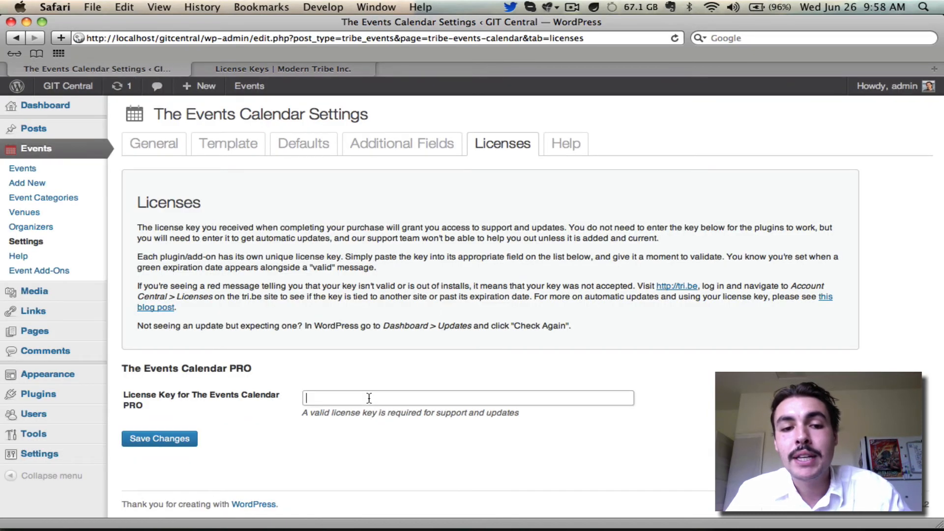
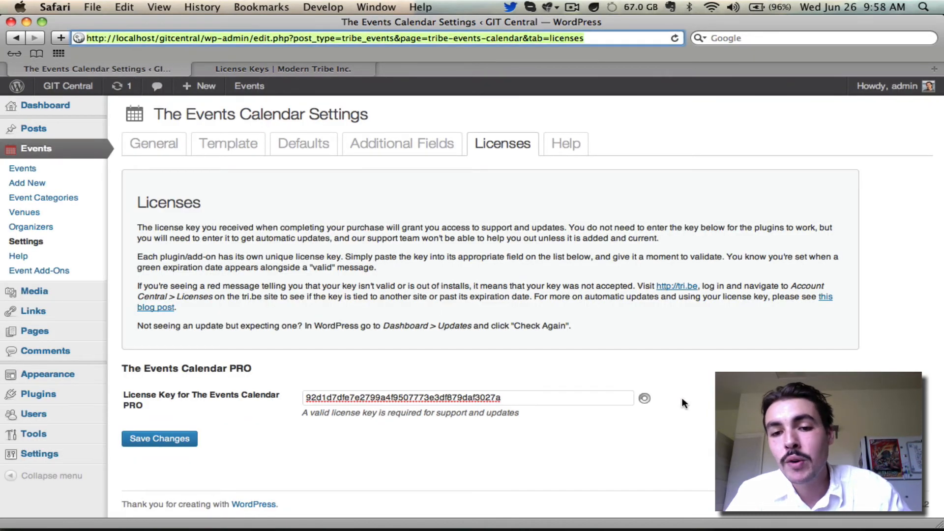
{"action": "left_click", "coordinate": [644, 398]}
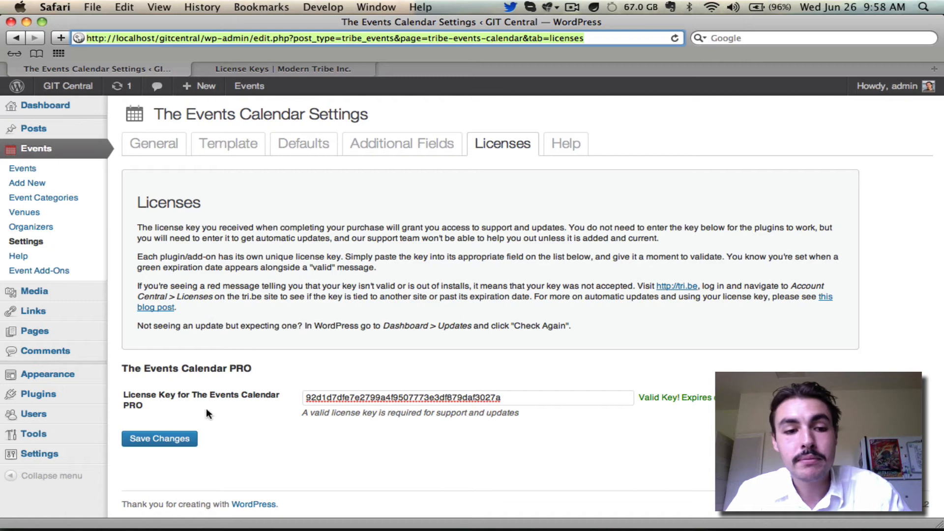
{"action": "left_click", "coordinate": [159, 437]}
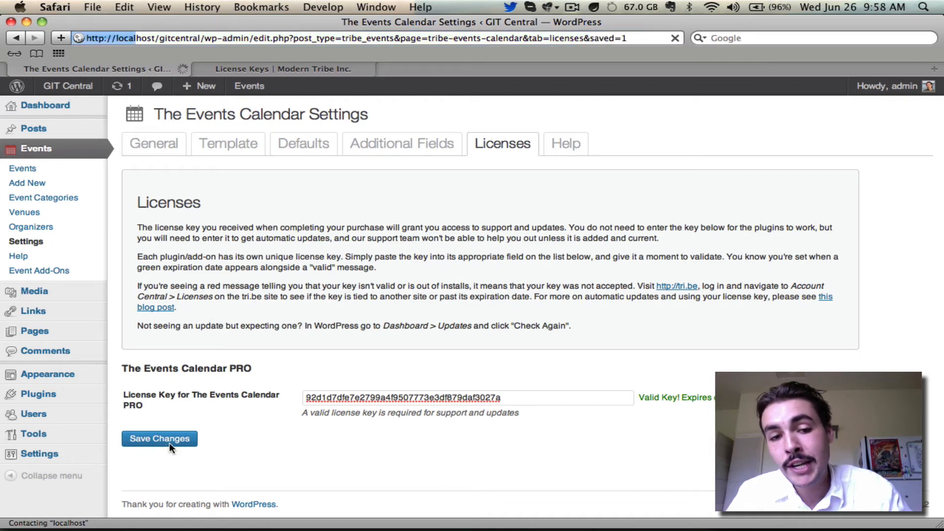
{"action": "left_click", "coordinate": [158, 438]}
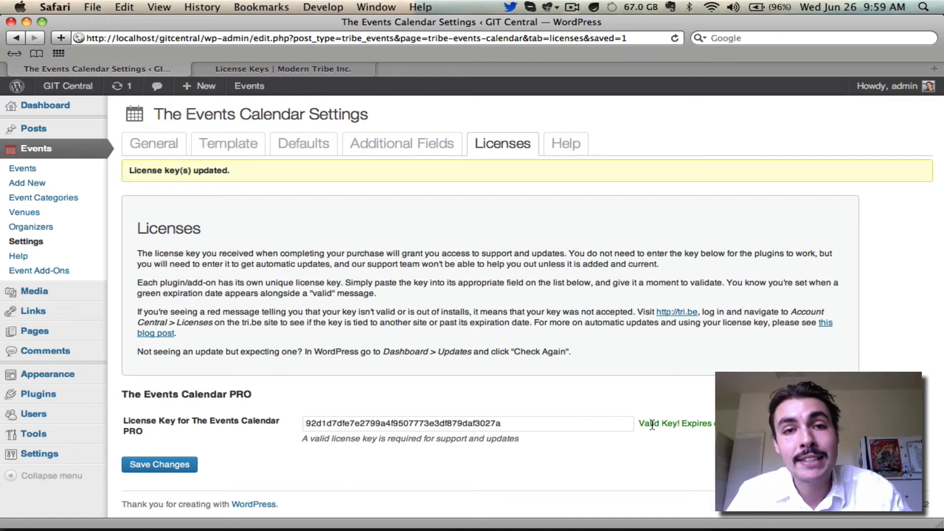
{"action": "mouse_move", "coordinate": [644, 431]}
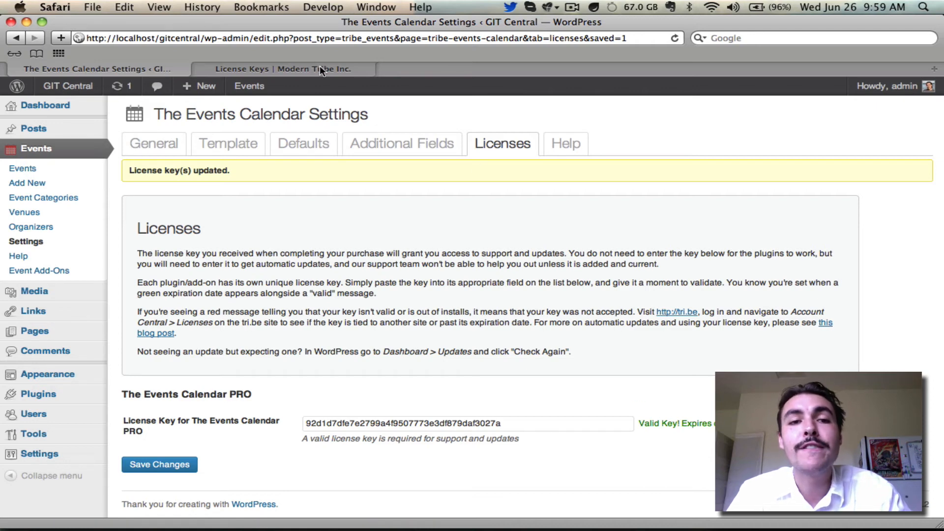
Step: Disconnect localhost from the Events Calendar PRO personal key on Modern Tribe
{"action": "left_click", "coordinate": [283, 68]}
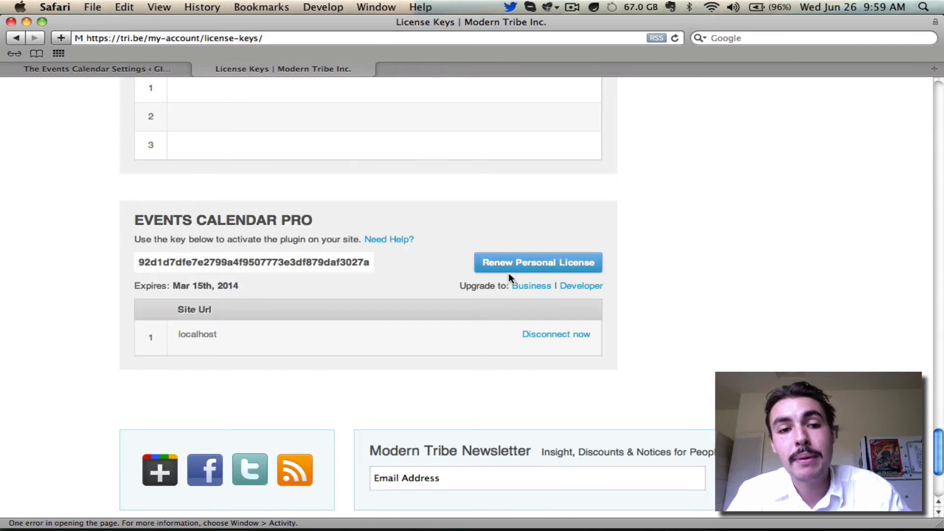
{"action": "mouse_move", "coordinate": [165, 376]}
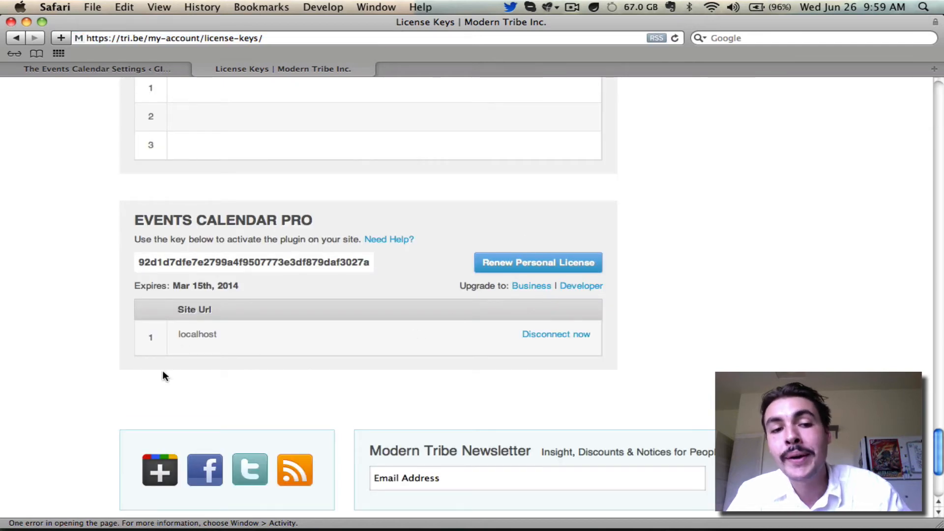
{"action": "mouse_move", "coordinate": [156, 343]}
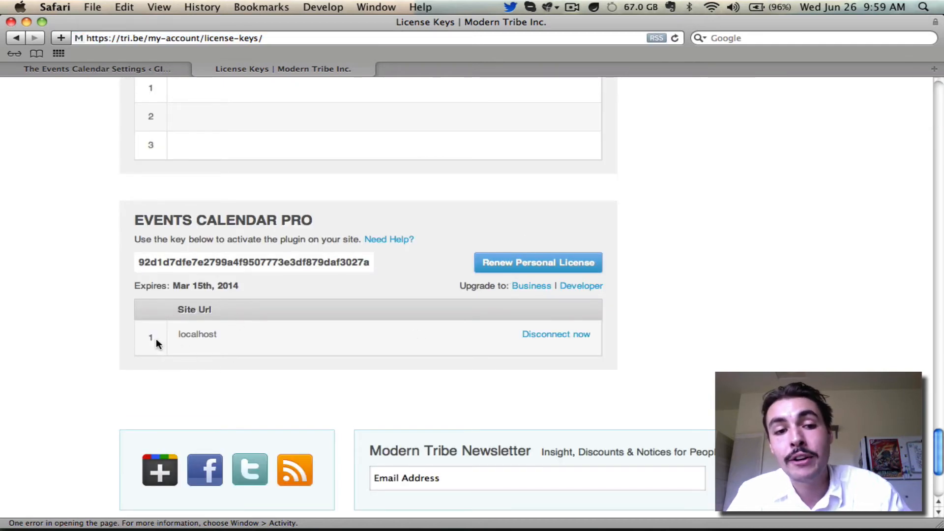
{"action": "mouse_move", "coordinate": [205, 335]}
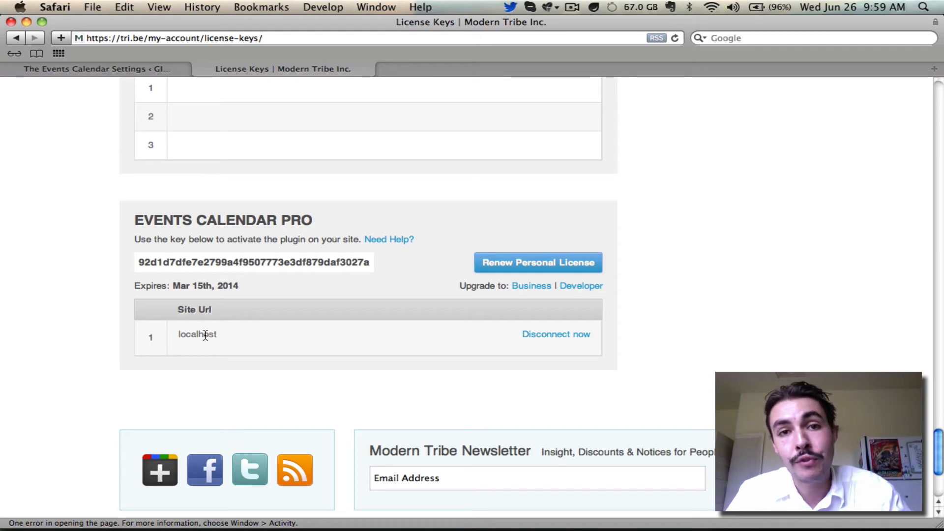
{"action": "mouse_move", "coordinate": [215, 225]}
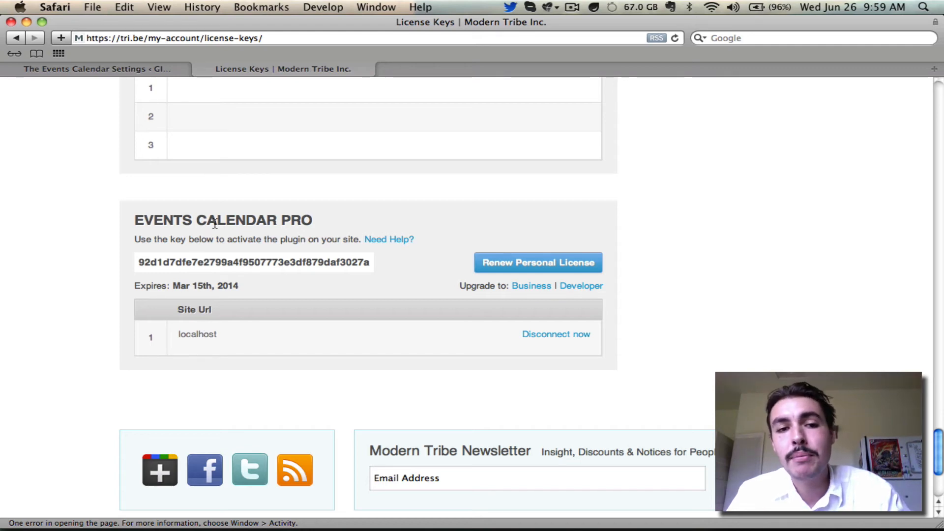
{"action": "mouse_move", "coordinate": [227, 315]}
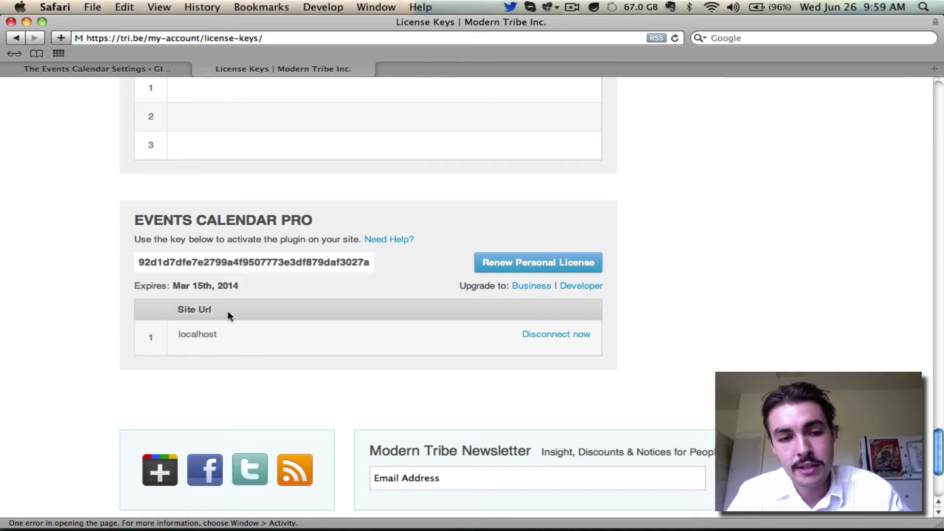
{"action": "mouse_move", "coordinate": [166, 350]}
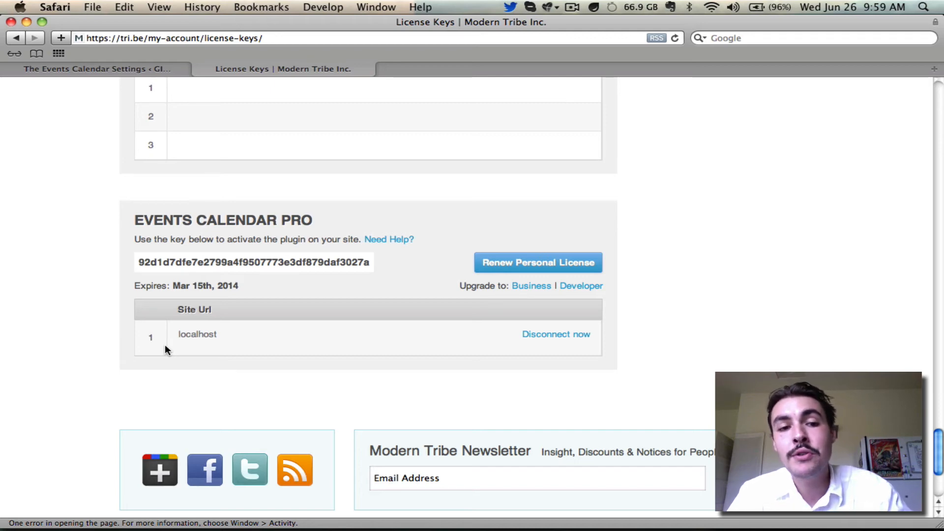
{"action": "mouse_move", "coordinate": [556, 334]}
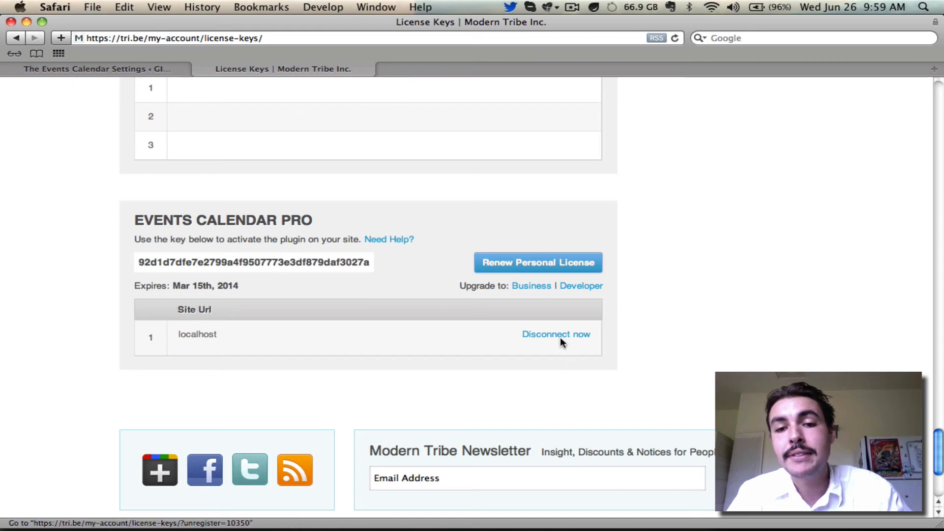
{"action": "left_click", "coordinate": [555, 334]}
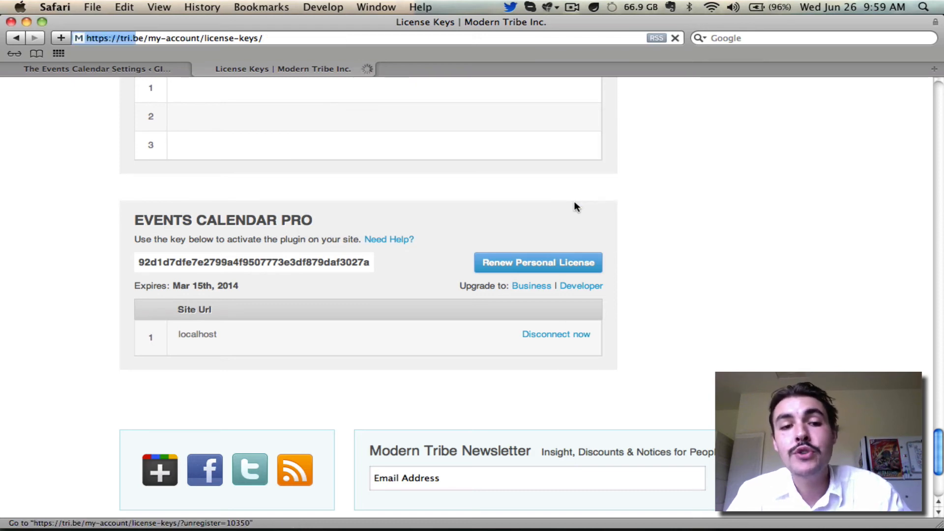
{"action": "scroll", "scroll_direction": "up", "scroll_amount": 3}
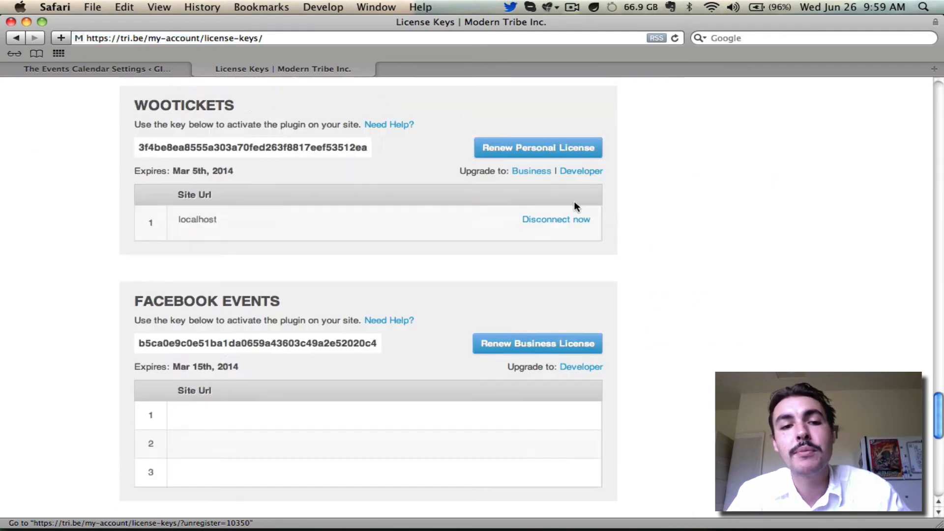
{"action": "scroll", "scroll_direction": "down", "scroll_amount": 3}
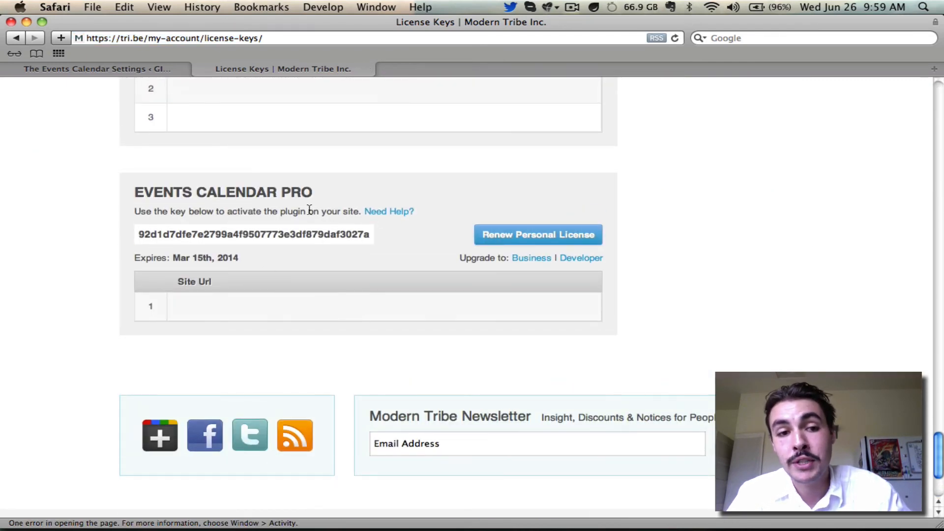
Step: Select and delete the Events Calendar PRO key in the WordPress licenses field
{"action": "left_click", "coordinate": [96, 69]}
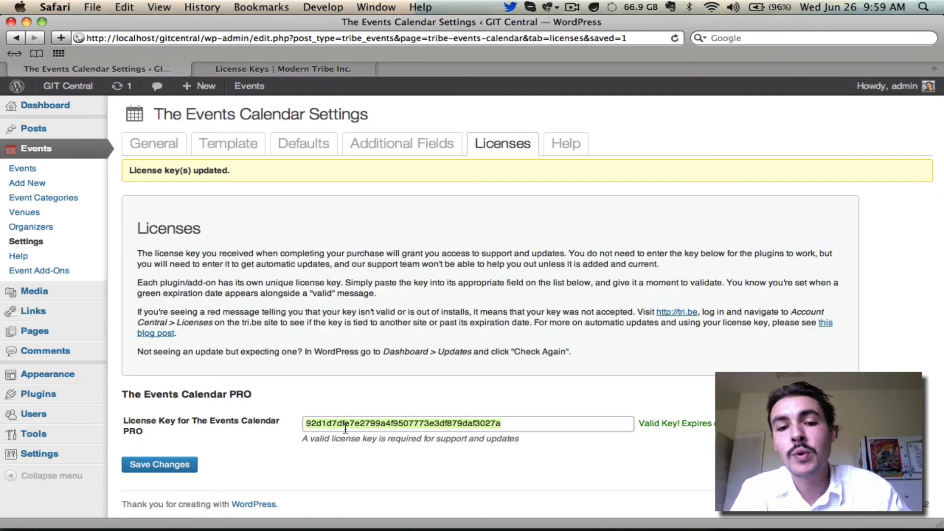
{"action": "left_click", "coordinate": [159, 464]}
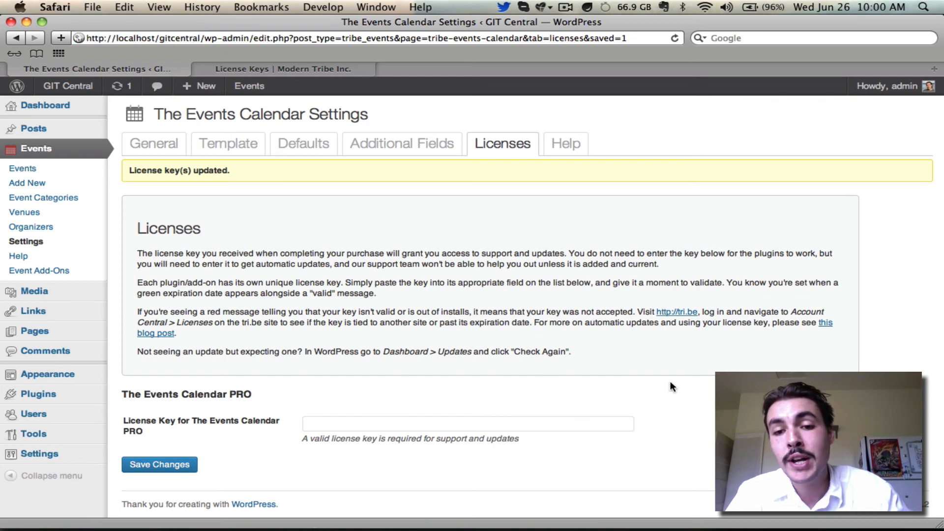
{"action": "mouse_move", "coordinate": [299, 381]}
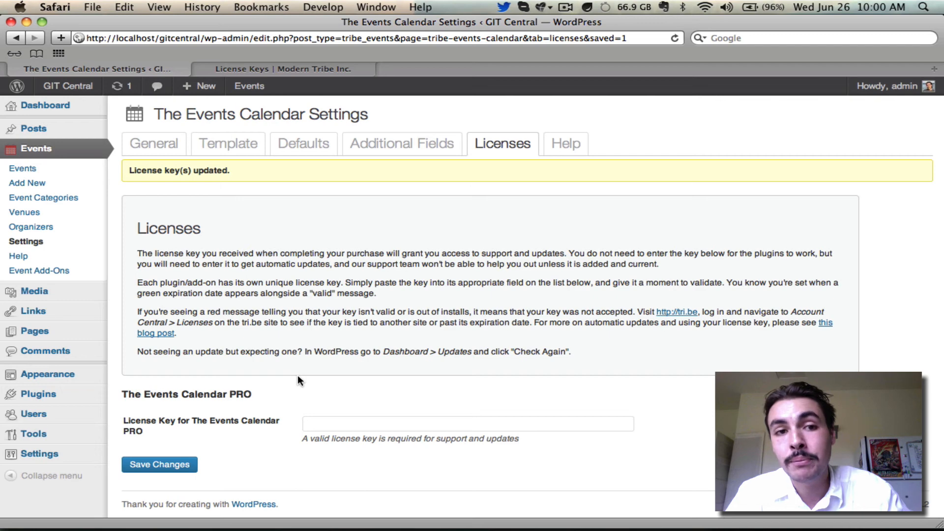
{"action": "mouse_move", "coordinate": [295, 64]}
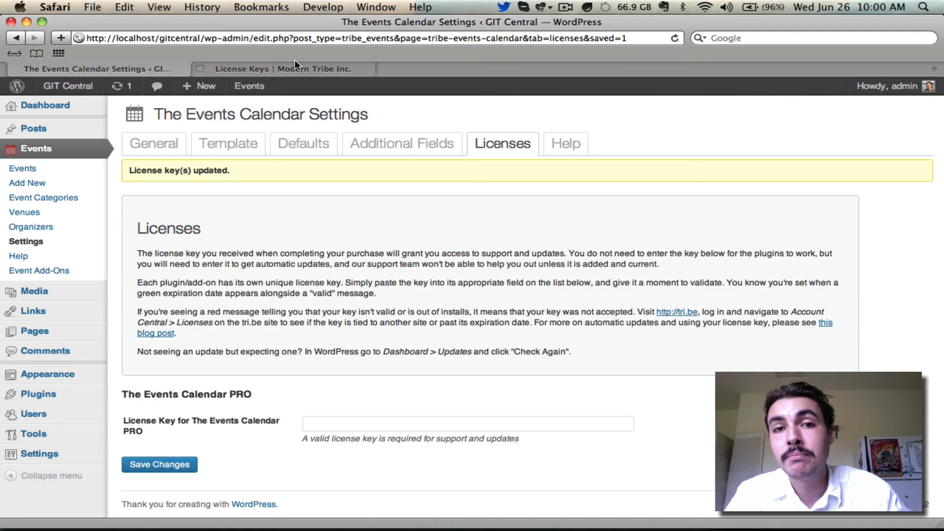
Step: Return to the Modern Tribe License Keys page and open Account Central's Downloads page
{"action": "left_click", "coordinate": [281, 68]}
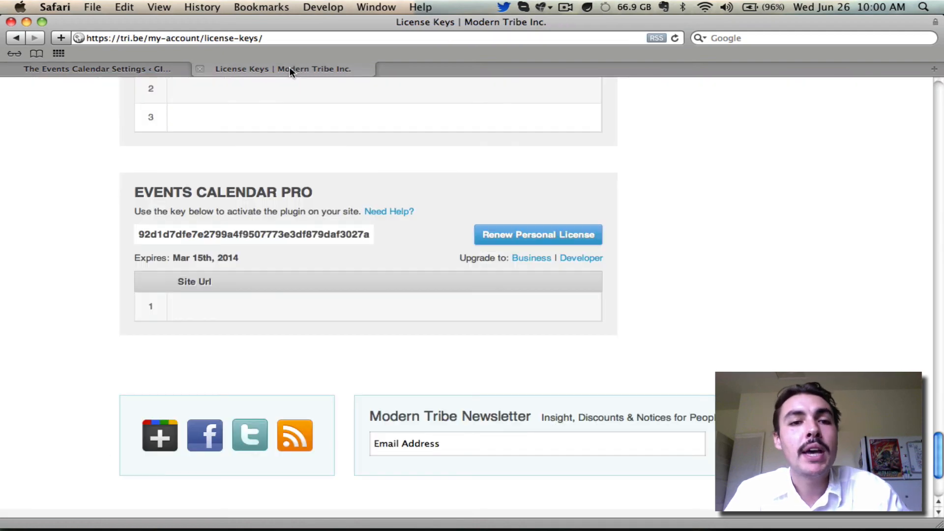
{"action": "scroll", "scroll_direction": "up", "scroll_amount": 3}
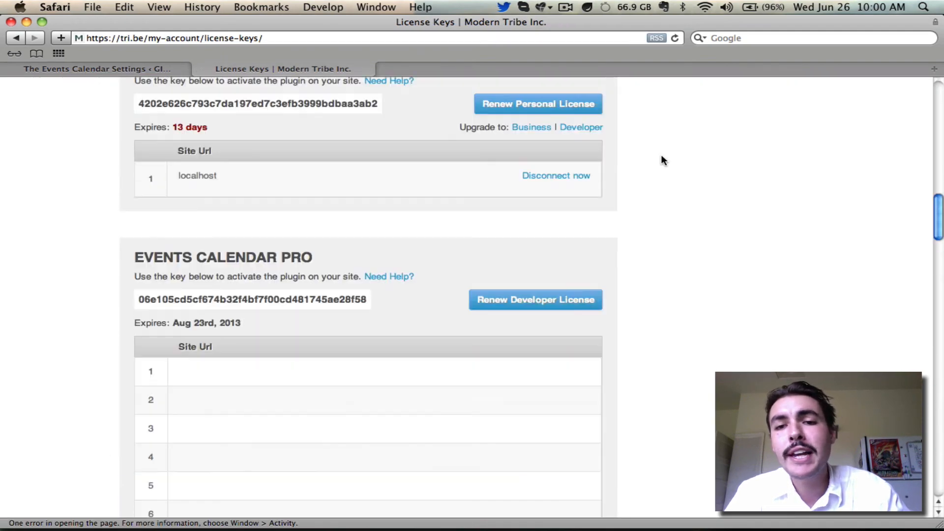
{"action": "scroll", "scroll_direction": "up", "scroll_amount": 3}
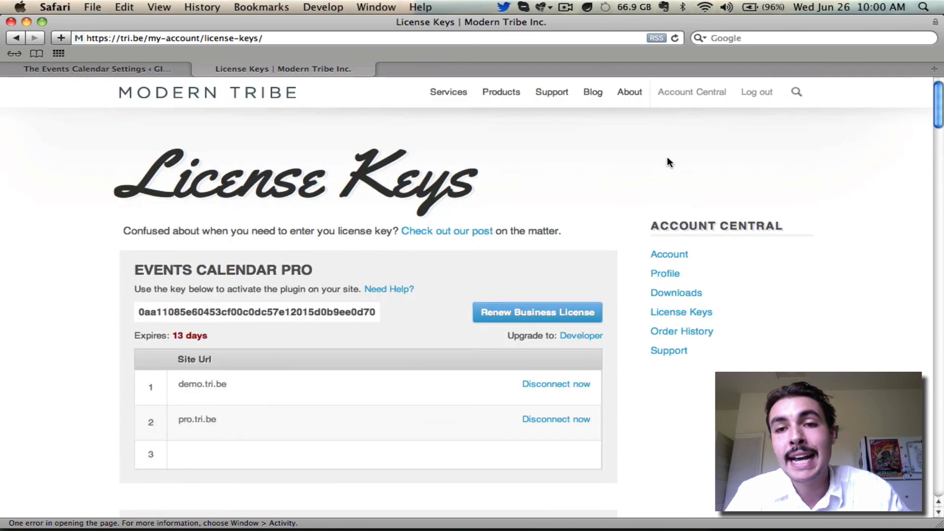
{"action": "left_click", "coordinate": [692, 91]}
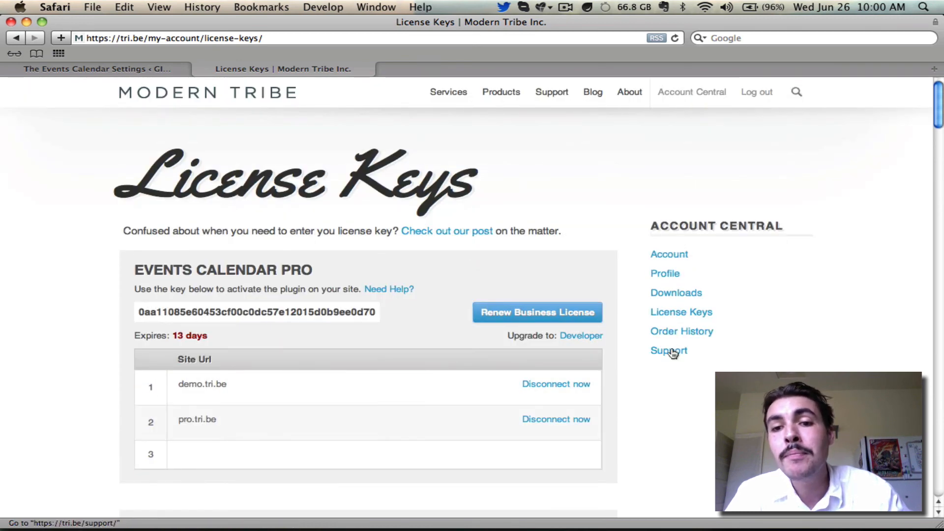
{"action": "left_click", "coordinate": [675, 292]}
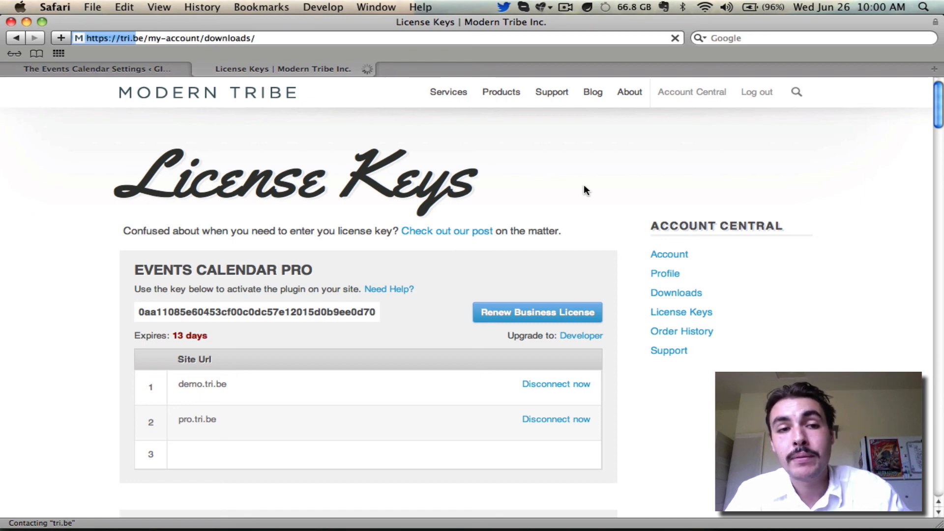
Step: Load the Downloads page and select the Events Calendar PRO 2.0.11 download link
{"action": "left_click", "coordinate": [675, 292]}
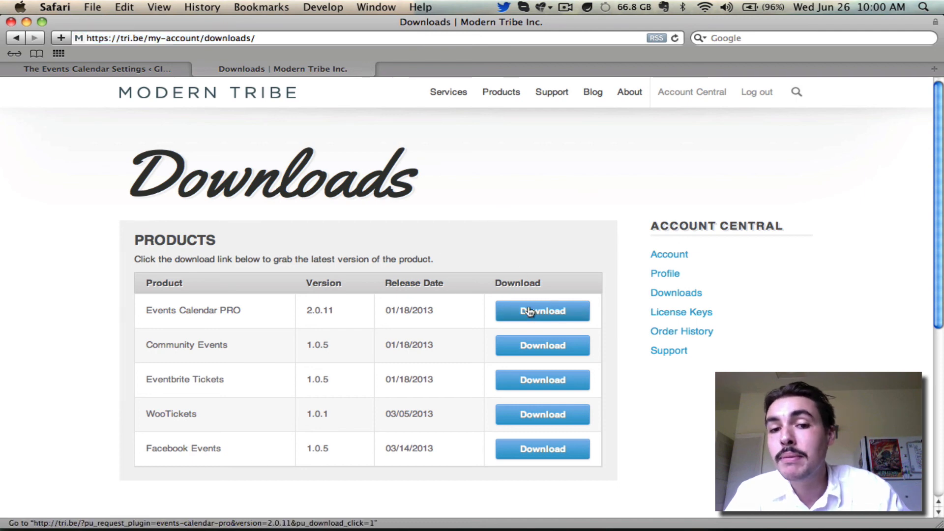
{"action": "left_click", "coordinate": [540, 311]}
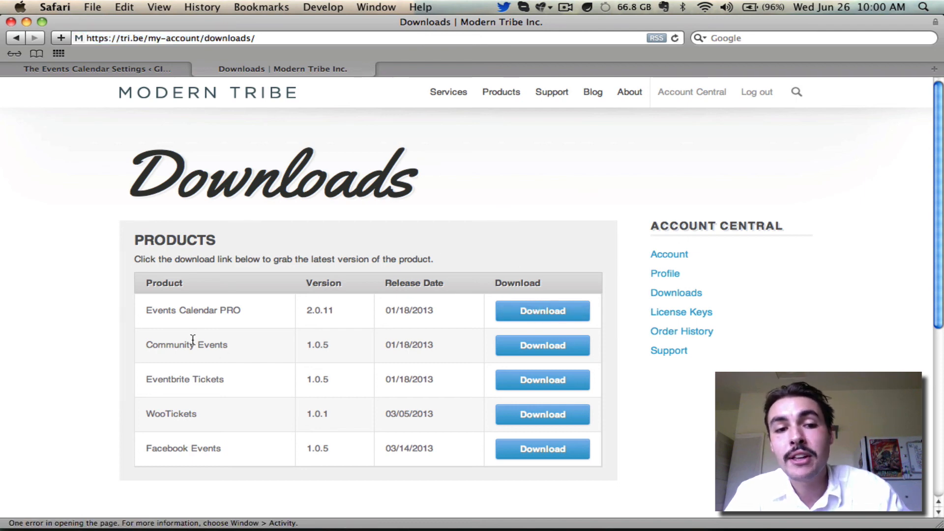
{"action": "mouse_move", "coordinate": [325, 310]}
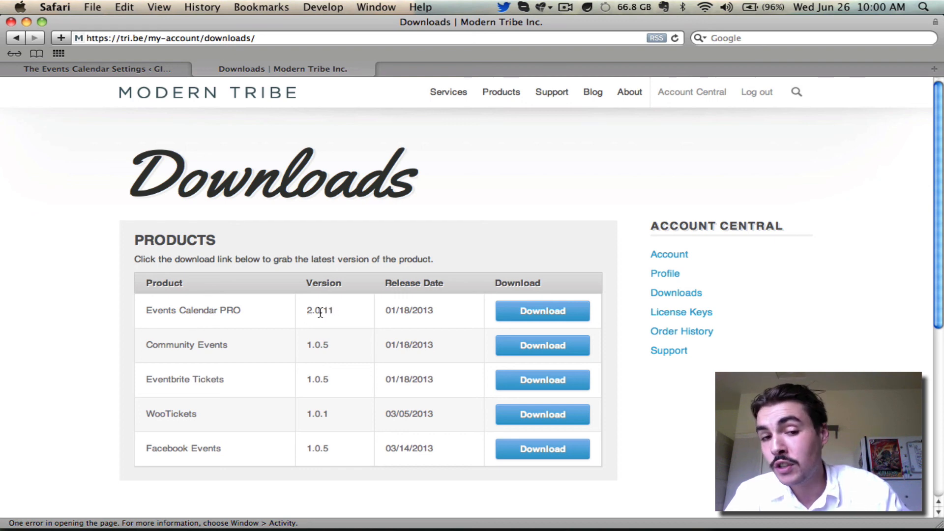
{"action": "mouse_move", "coordinate": [593, 276]}
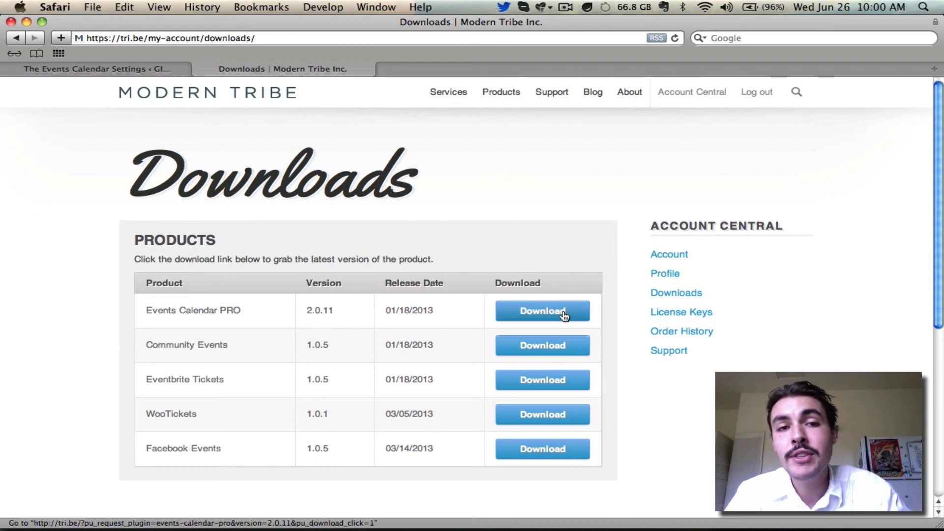
{"action": "left_click", "coordinate": [541, 310]}
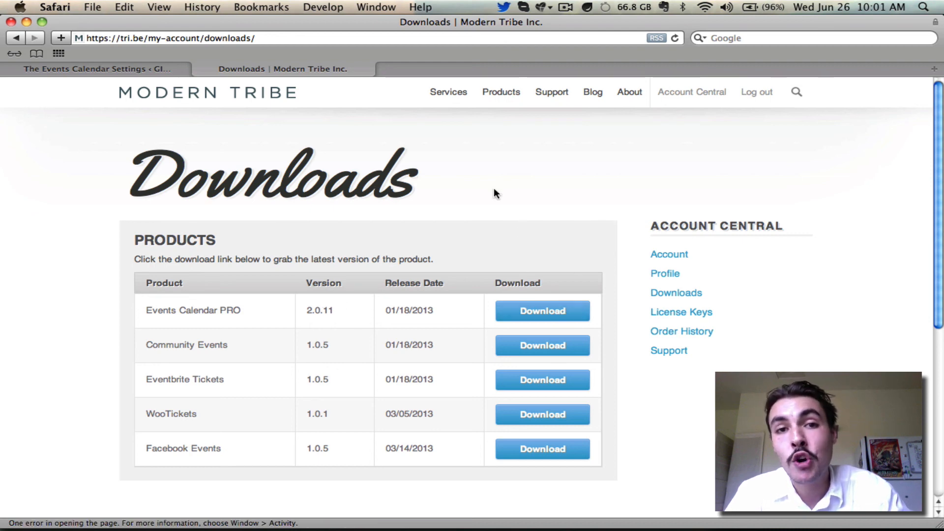